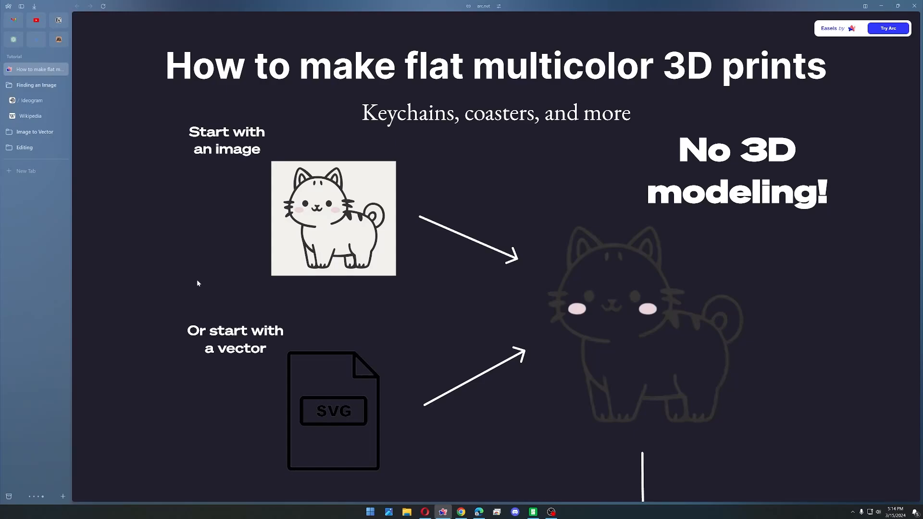
mouse_move(253, 119)
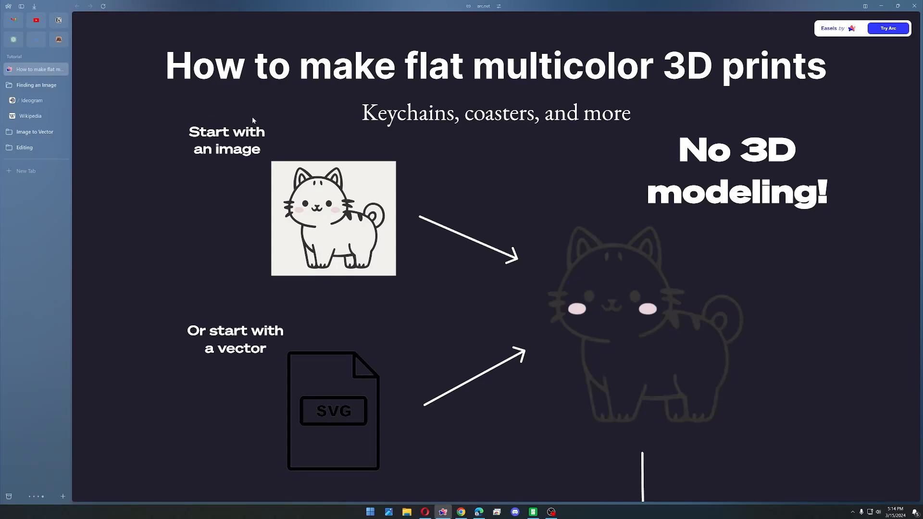
mouse_move(681, 120)
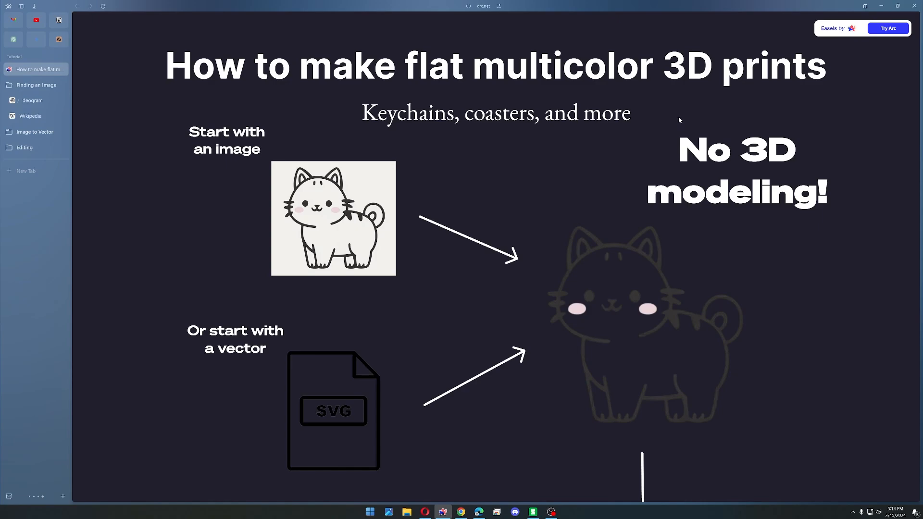
mouse_move(679, 115)
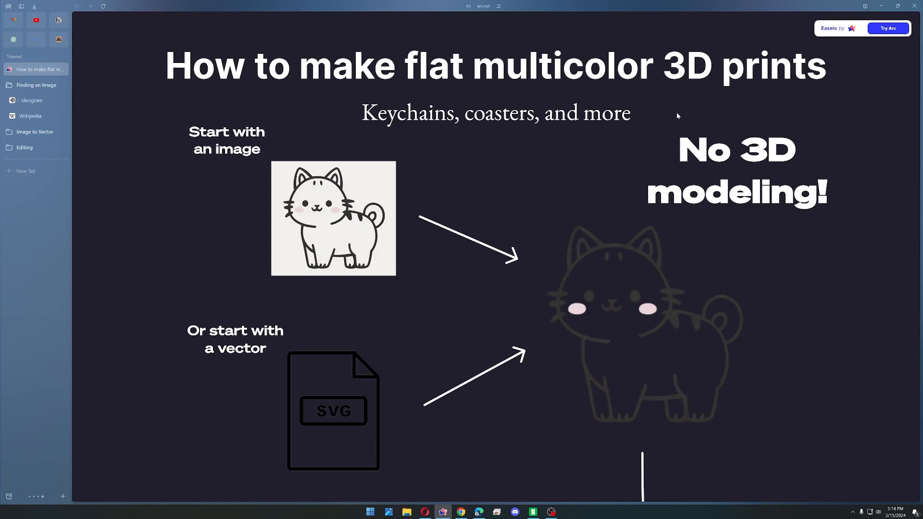
mouse_move(717, 261)
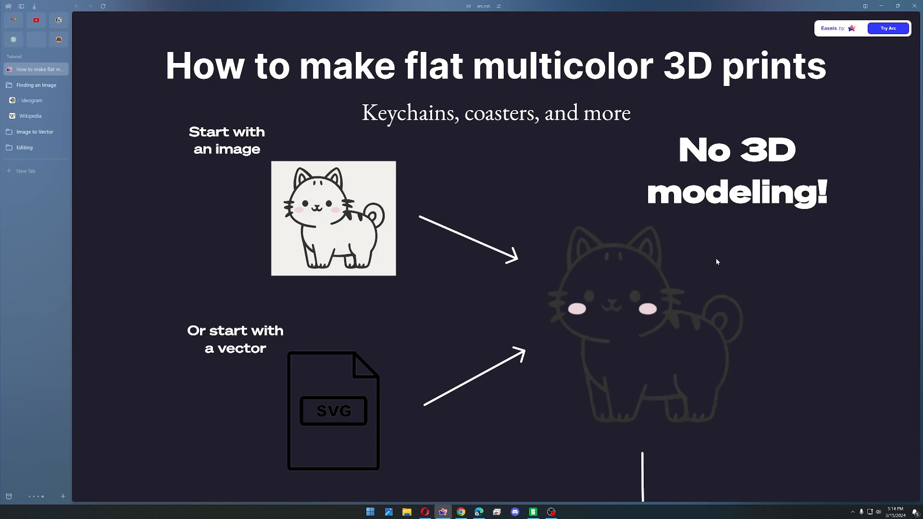
mouse_move(742, 123)
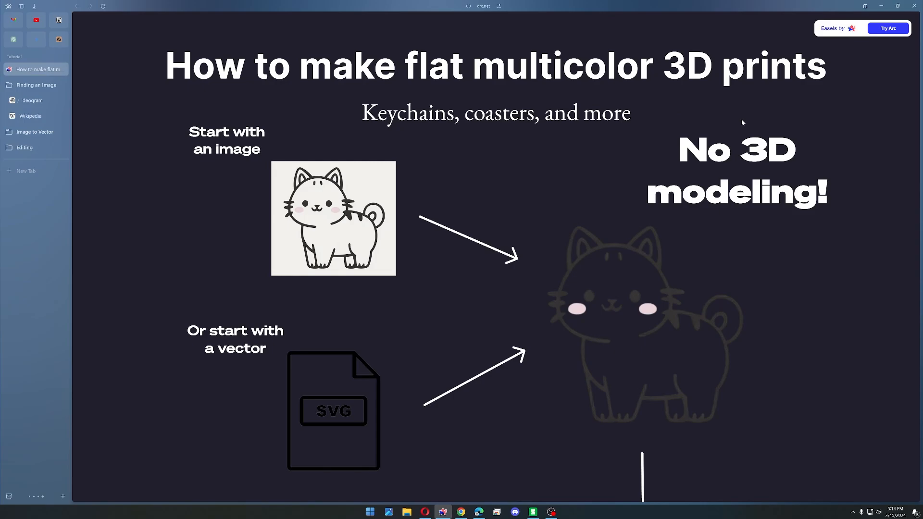
mouse_move(348, 278)
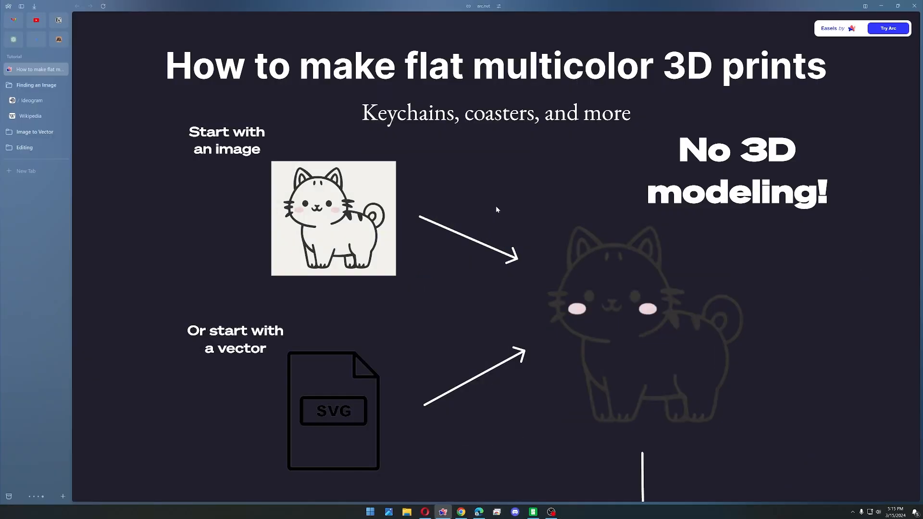
mouse_move(87, 71)
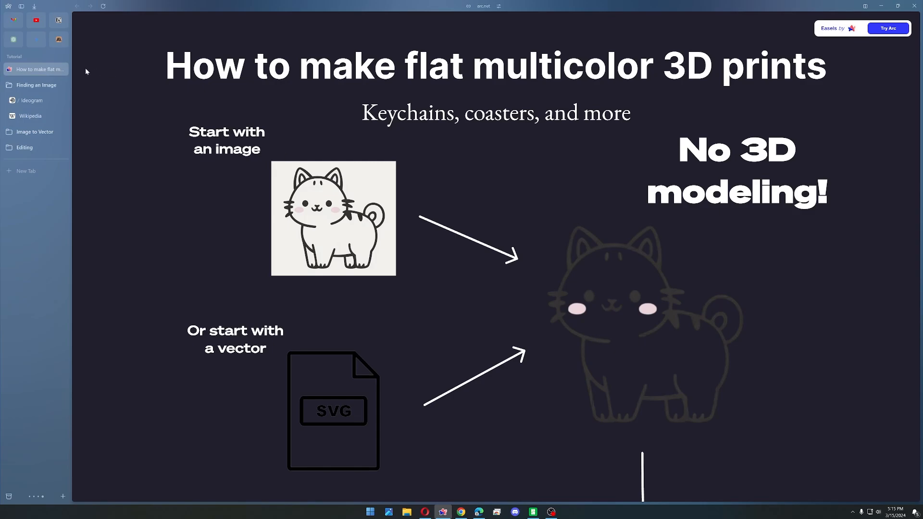
Review the cat outline on Ideogram, then switch to the Photopea start page
click(32, 100)
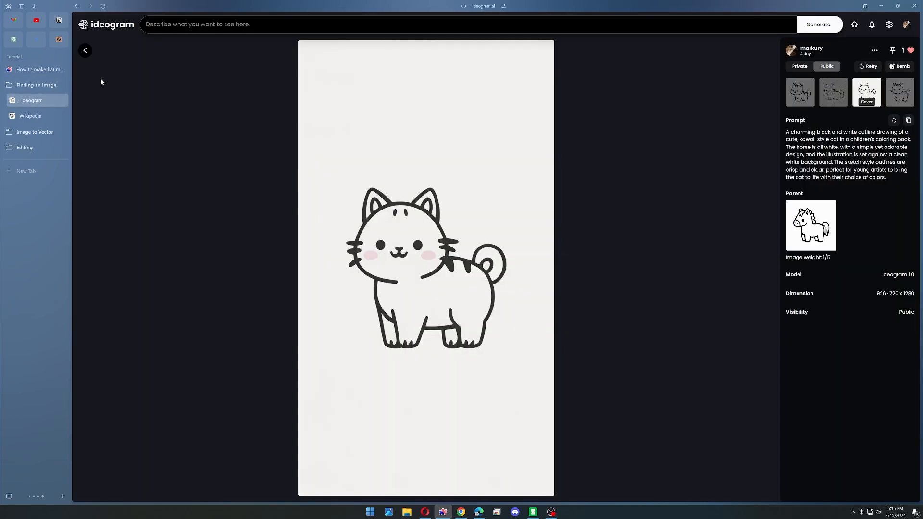
mouse_move(418, 181)
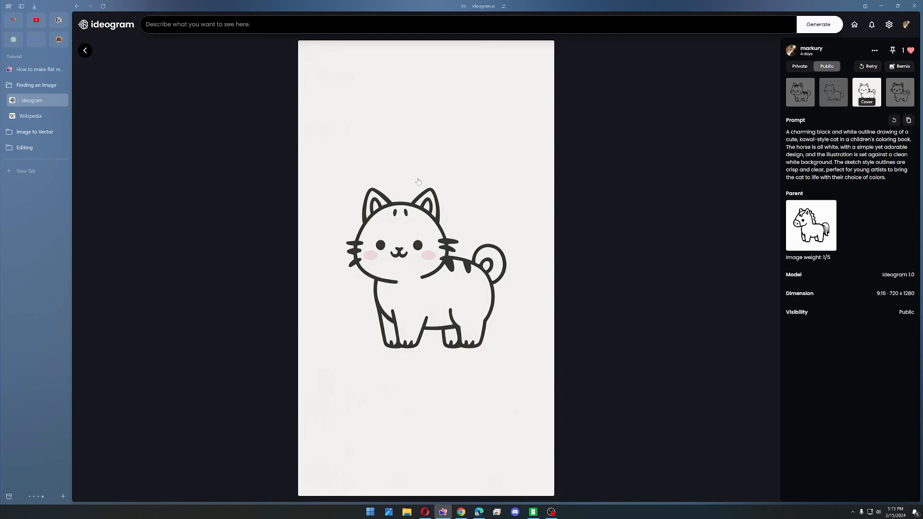
mouse_move(415, 181)
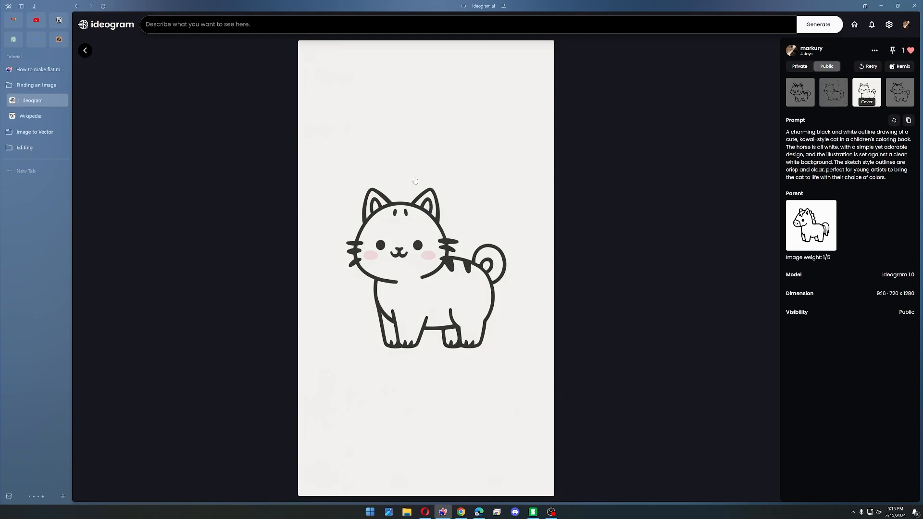
mouse_move(498, 161)
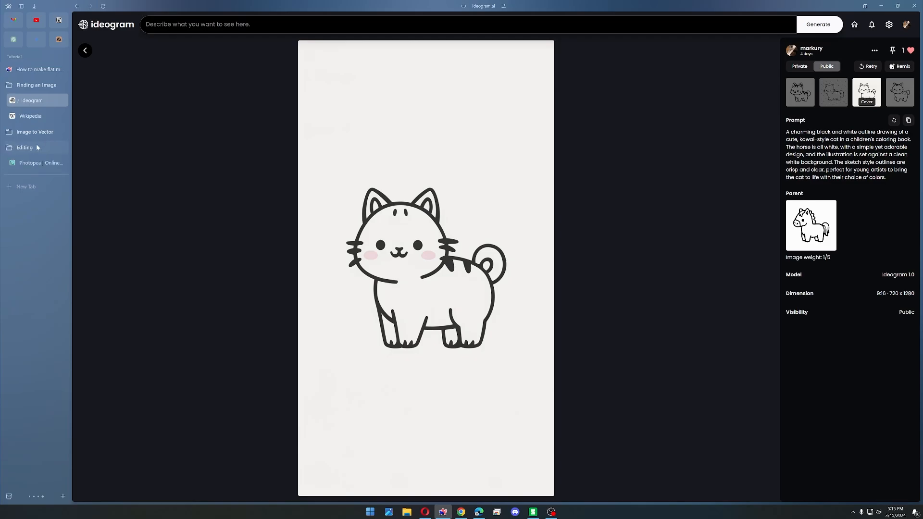
click(41, 162)
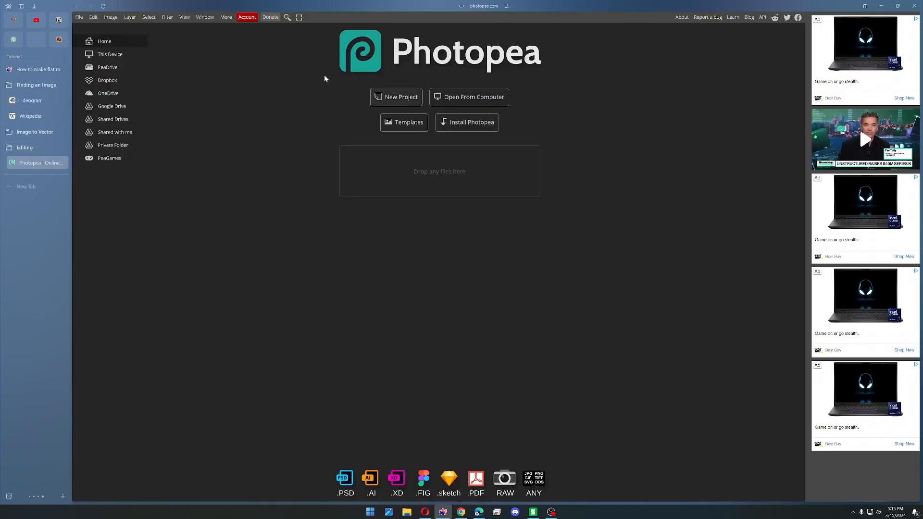
mouse_move(281, 121)
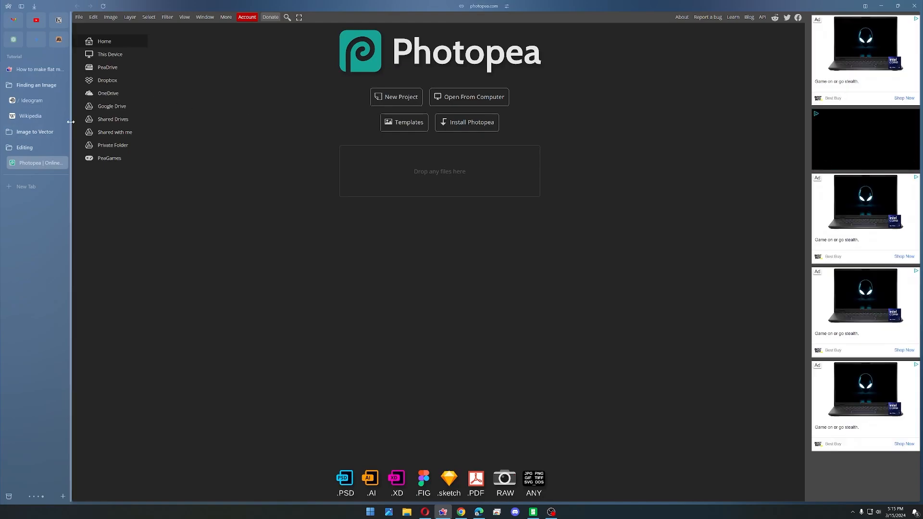
mouse_move(183, 98)
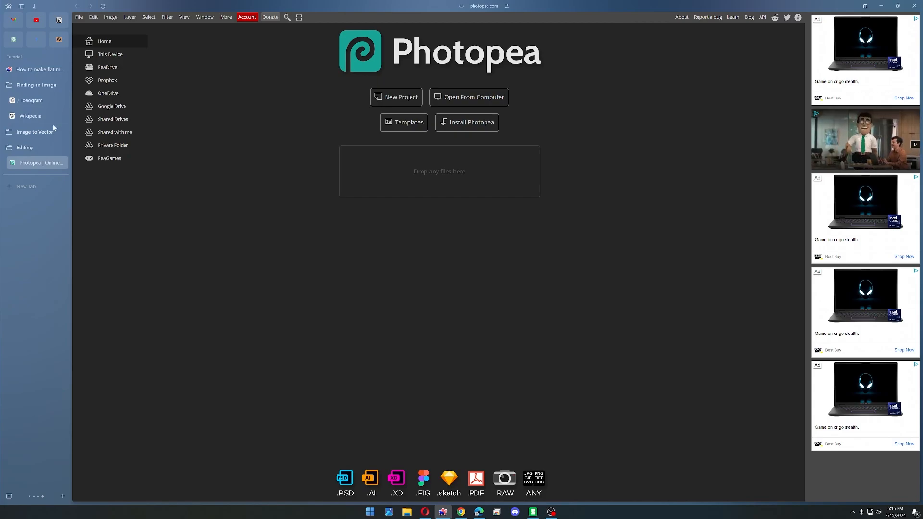
Browse Vectorizer.AI, online-convert PNG to SVG and Adobe Express converters, ending on Vectorizer.io
click(35, 131)
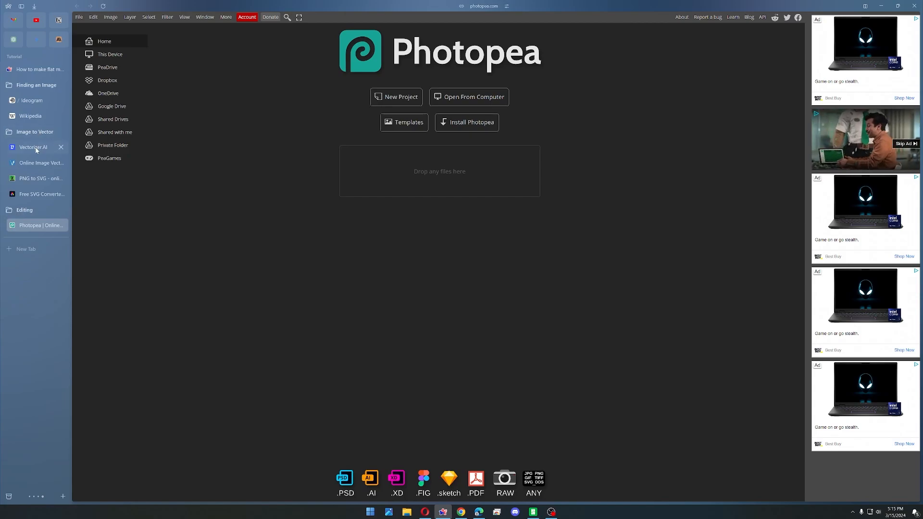
click(34, 147)
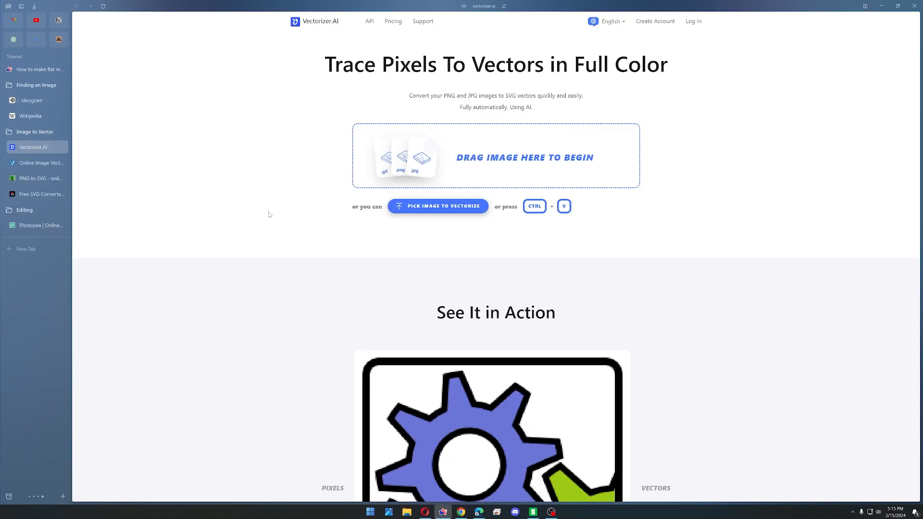
mouse_move(283, 186)
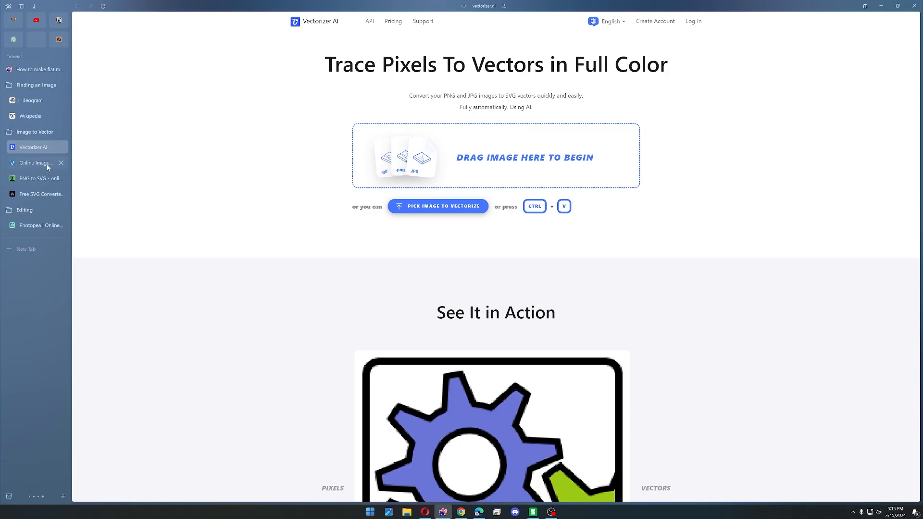
click(36, 178)
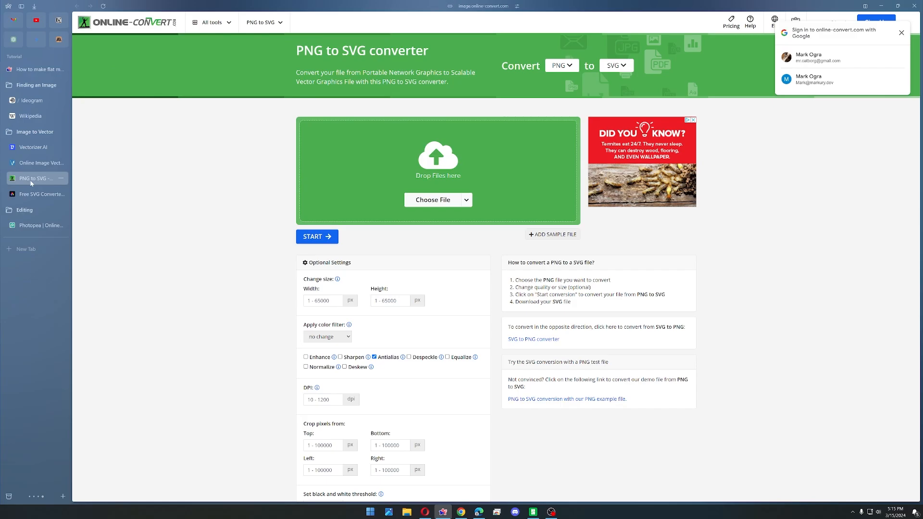
click(37, 194)
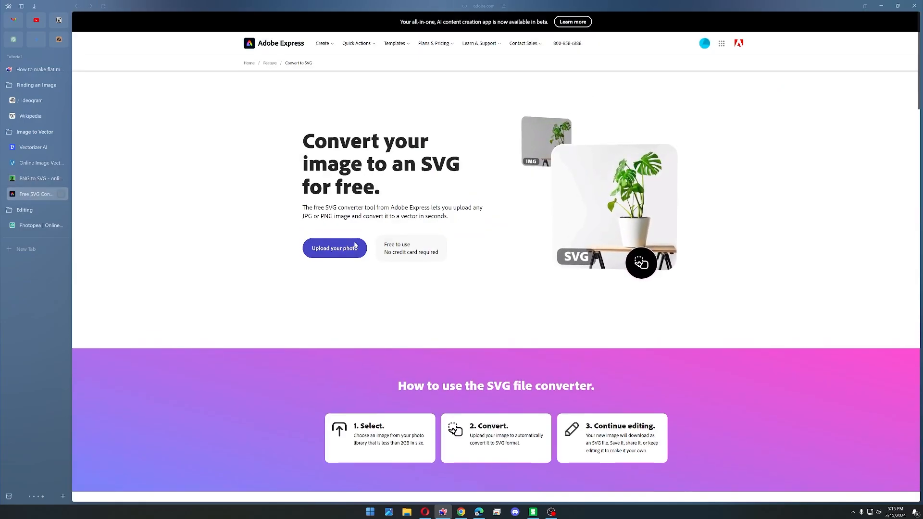
click(334, 248)
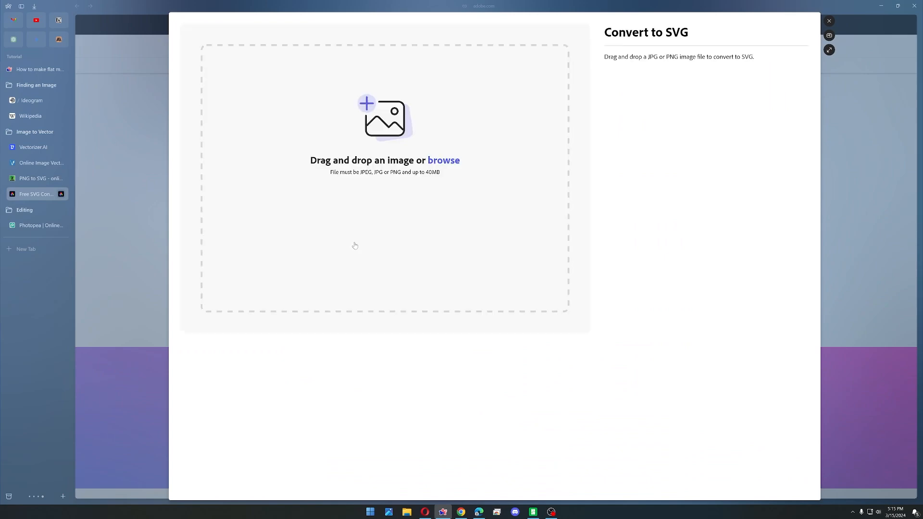
click(41, 162)
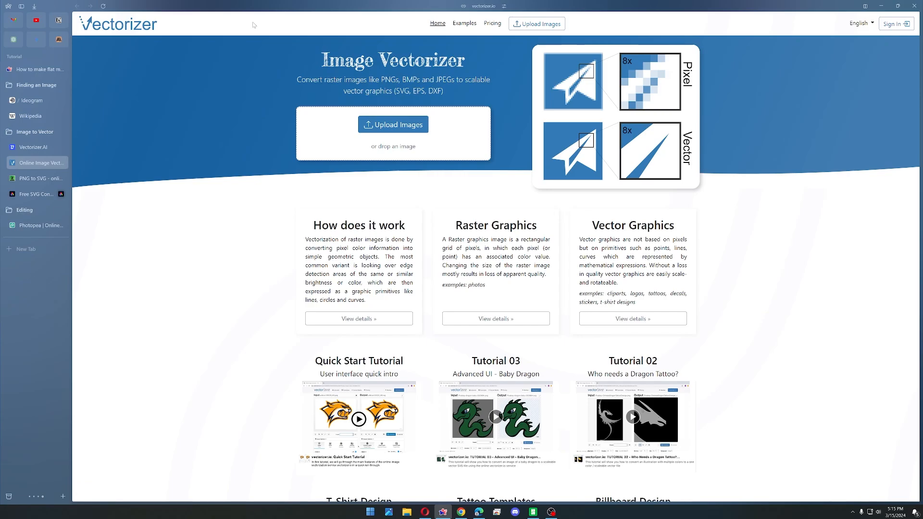
mouse_move(413, 125)
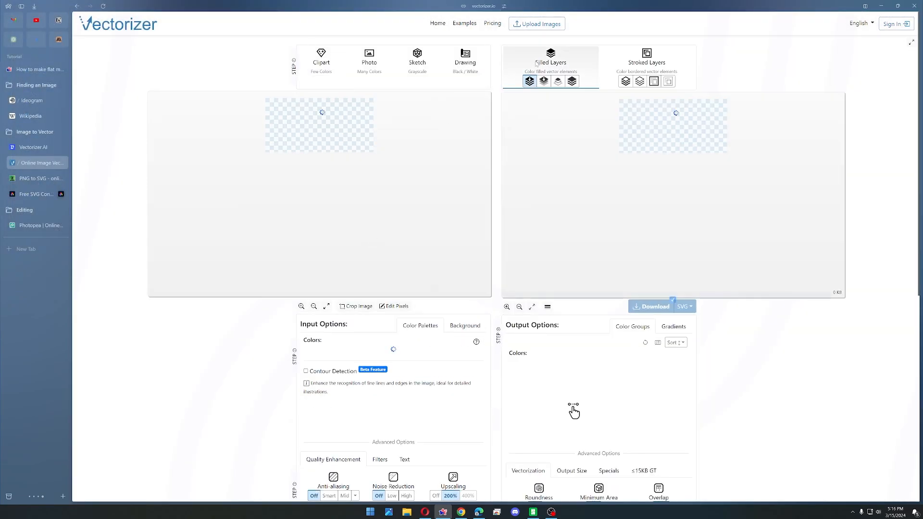
Upload the cat PNG and vectorize it as a 2-colour Sketch with Stroked Layers
click(639, 81)
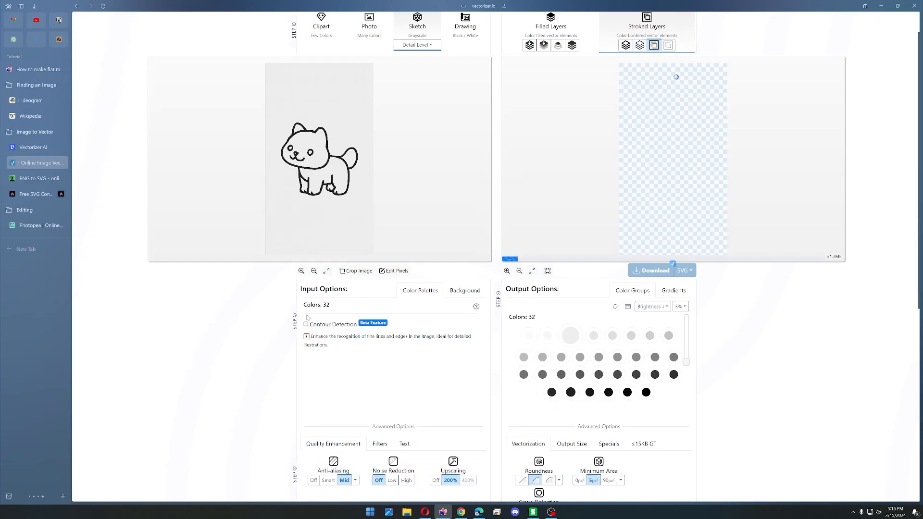
click(306, 315)
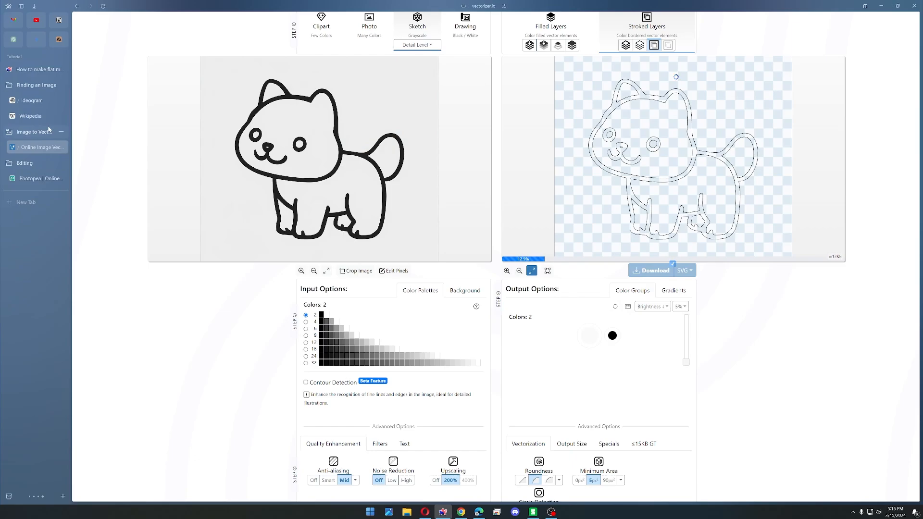
Open the original Buffalo Bills logo SVG on Wikipedia and save it to the computer
click(29, 115)
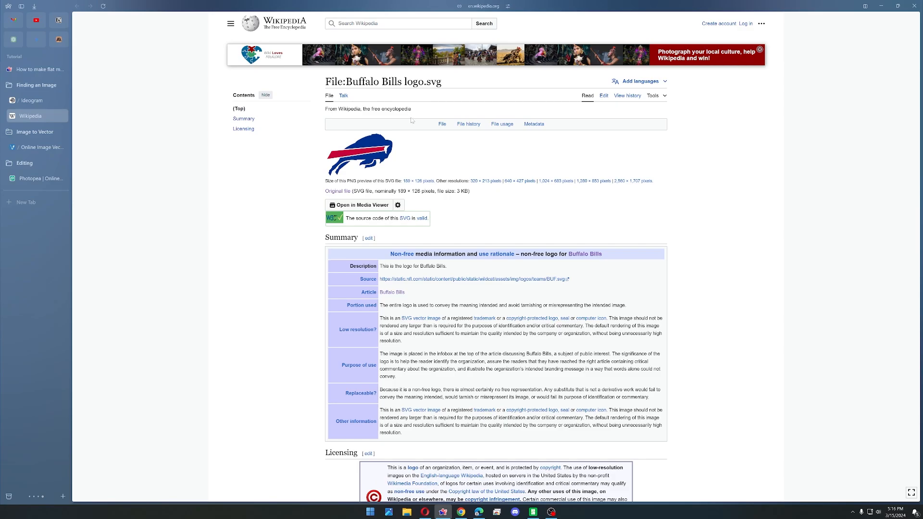
mouse_move(410, 122)
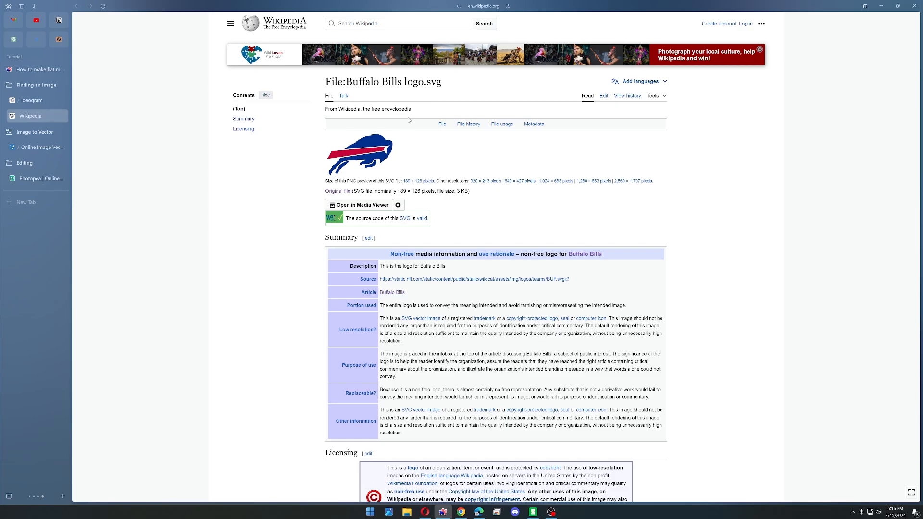
mouse_move(395, 121)
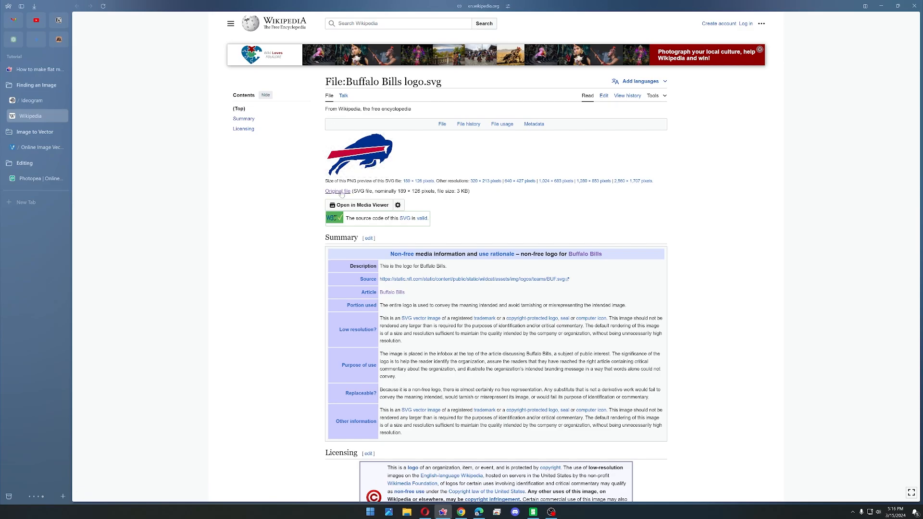
click(362, 204)
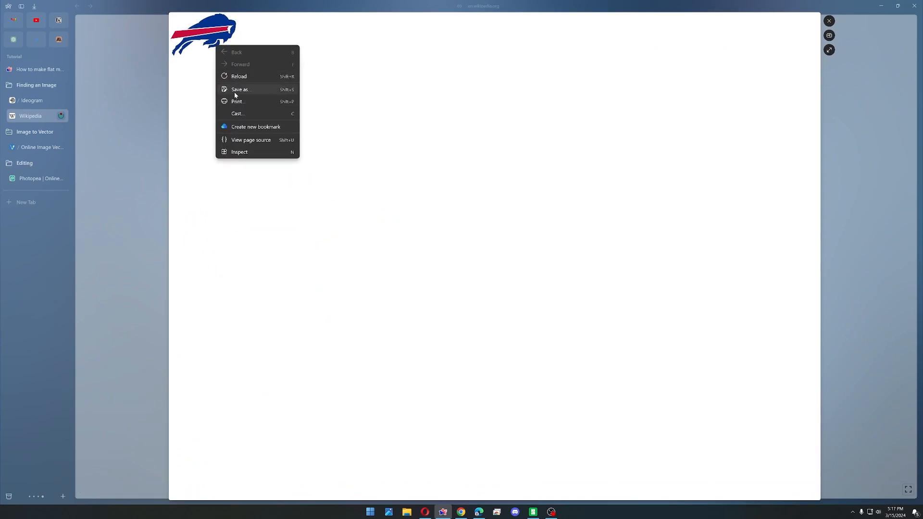
click(137, 103)
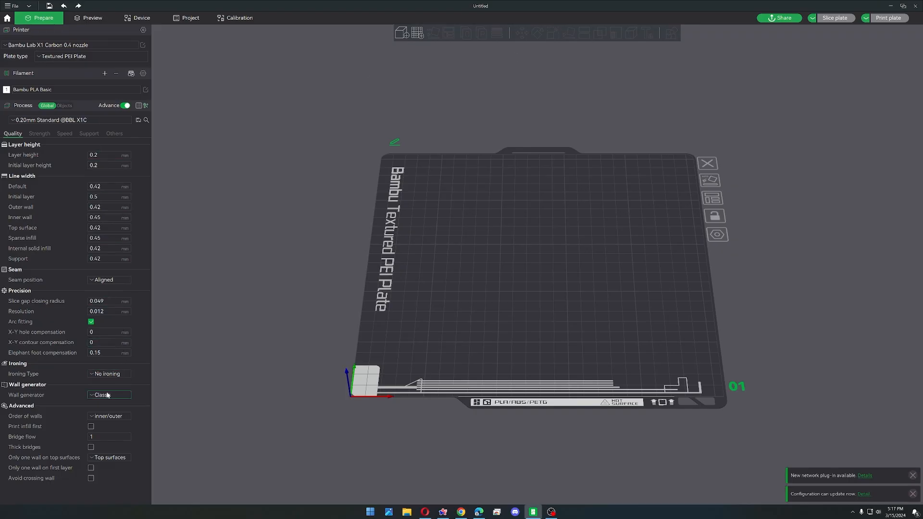
Set Wall generator to Arachne and import Buffalo_Bills_logo.svg from Downloads
click(108, 394)
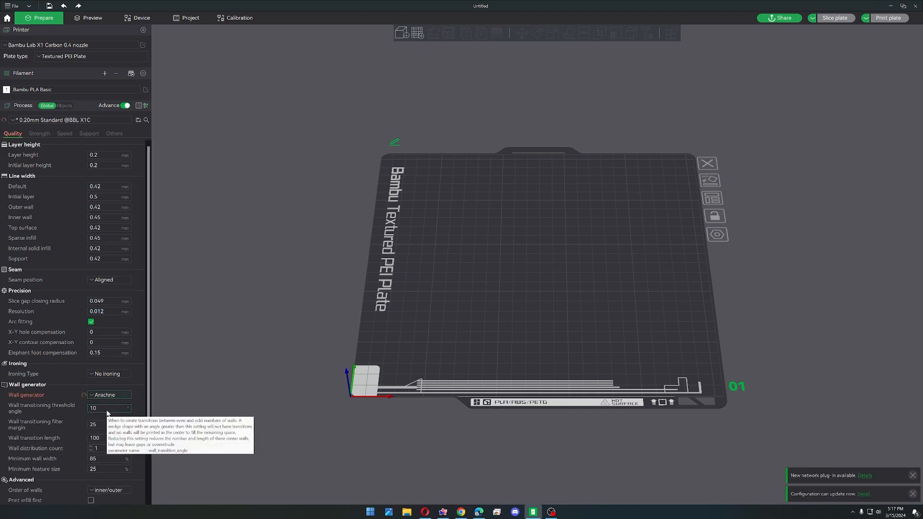
mouse_move(219, 283)
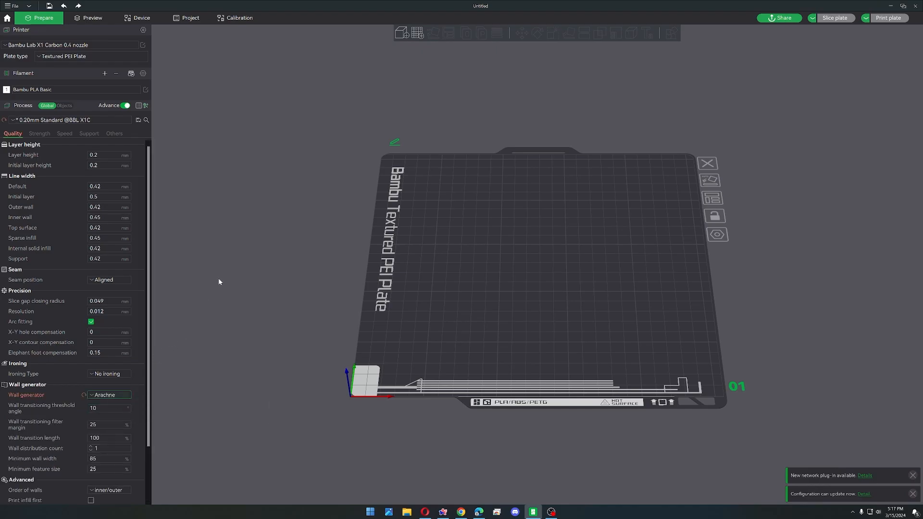
mouse_move(402, 33)
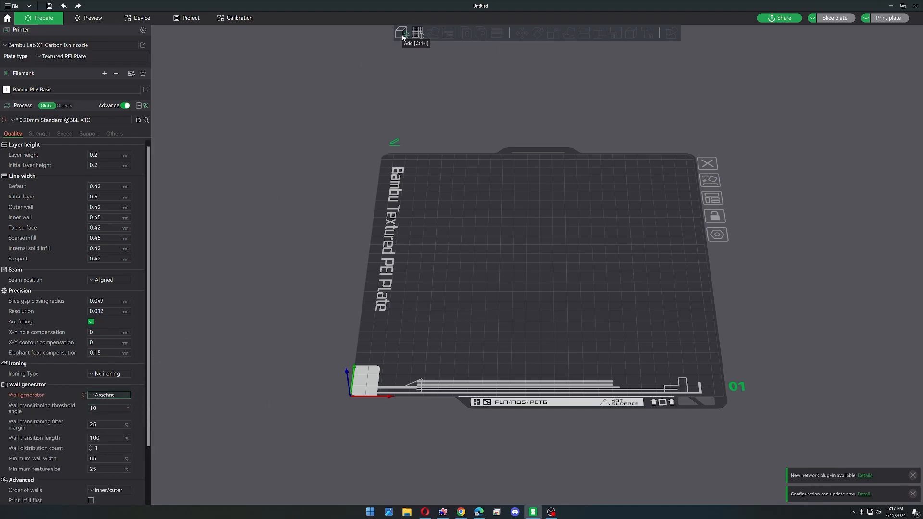
click(402, 33)
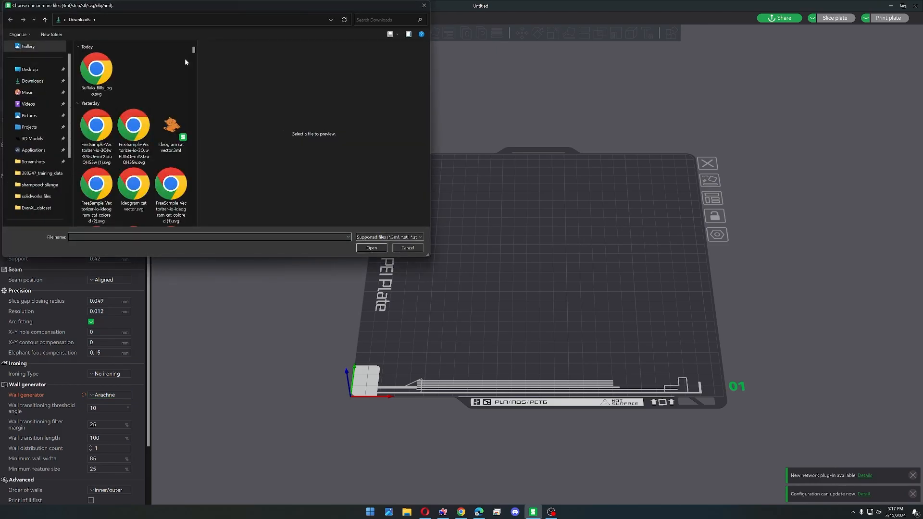
click(371, 248)
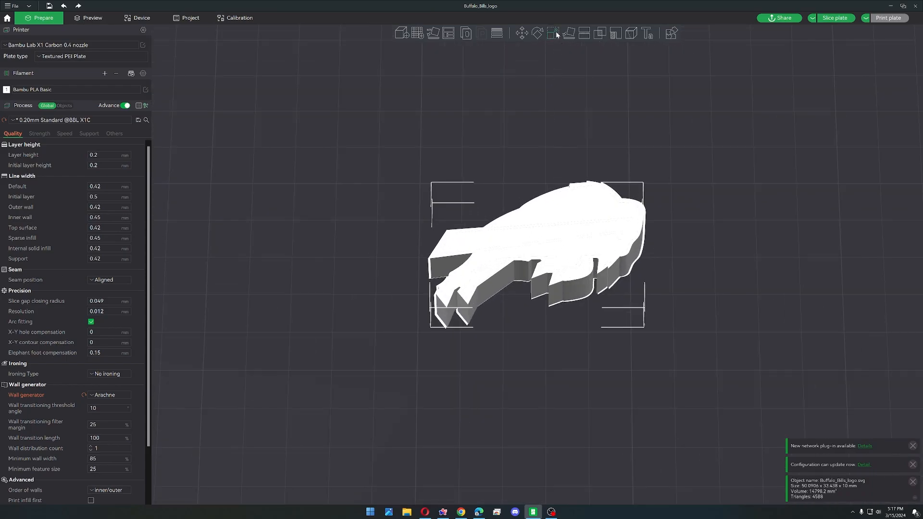
Scale the logo's Z size down to 0.5 mm (5%) to flatten it
click(555, 34)
text(0.5)
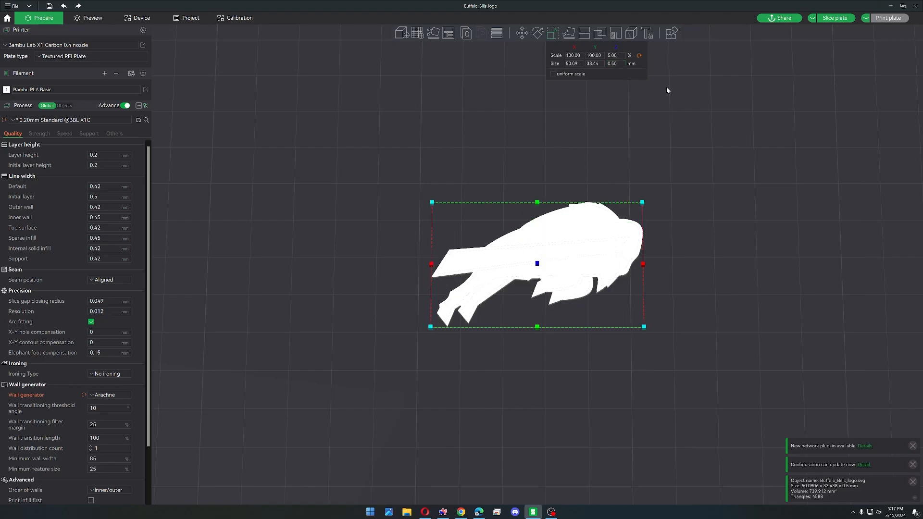
click(573, 64)
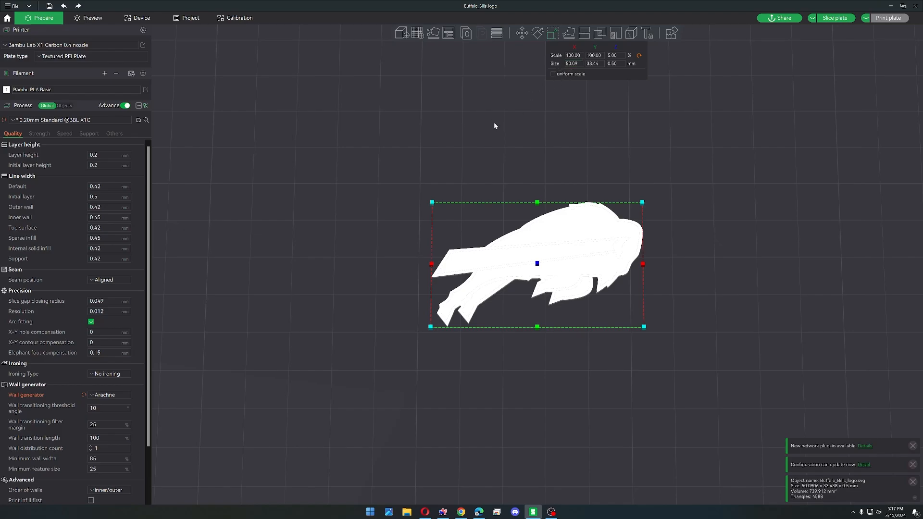
click(63, 106)
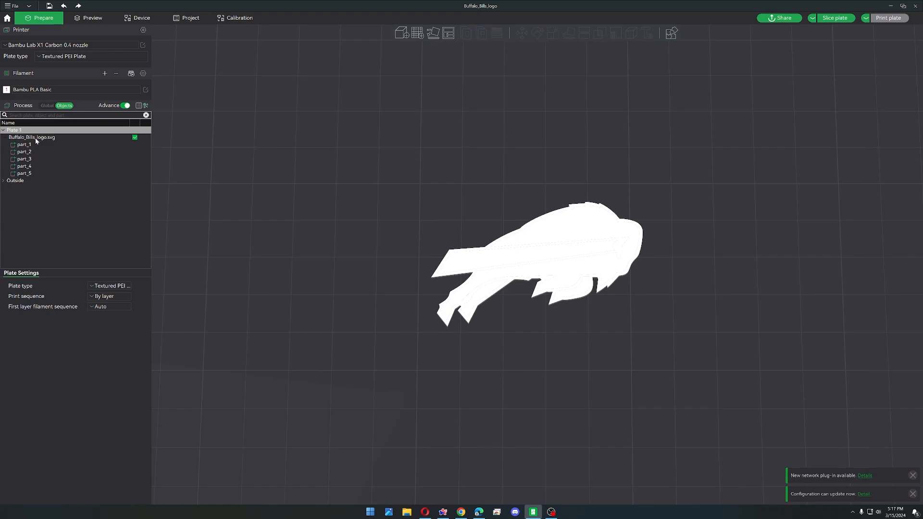
Sync the filament list from the AMS in the Objects view
click(23, 144)
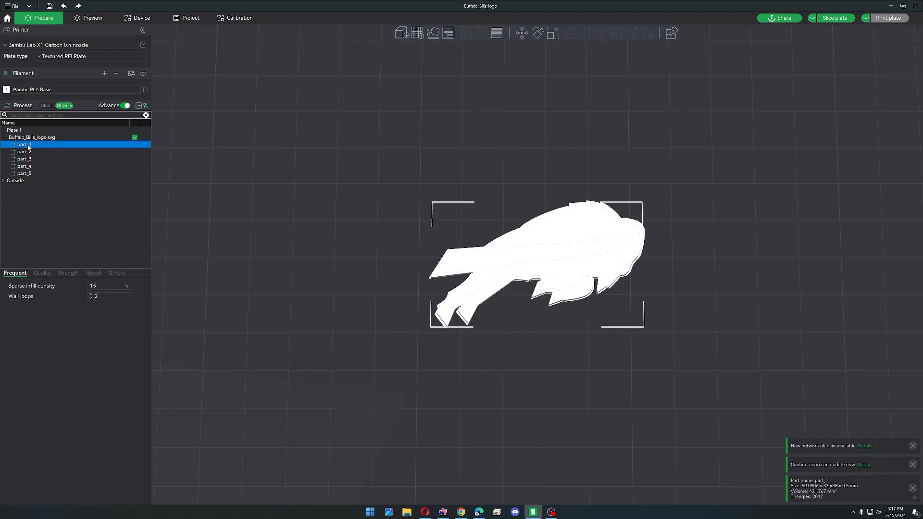
mouse_move(83, 123)
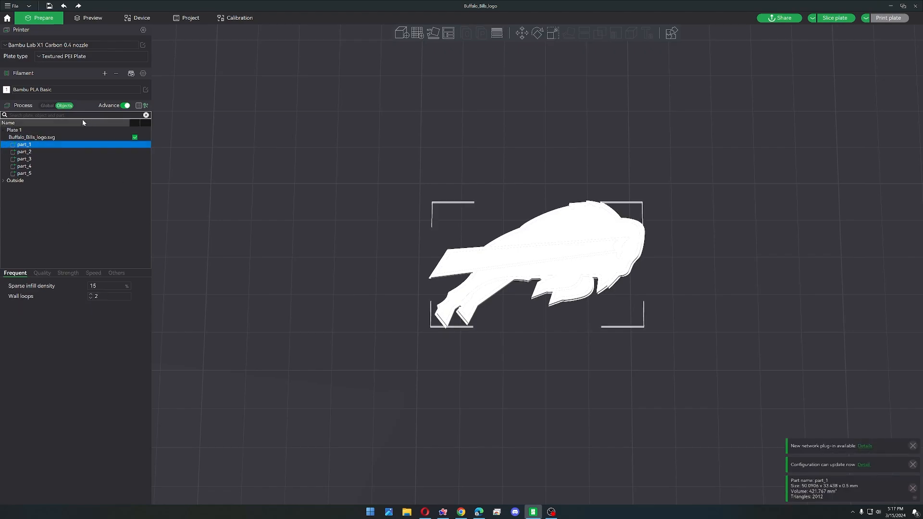
mouse_move(131, 73)
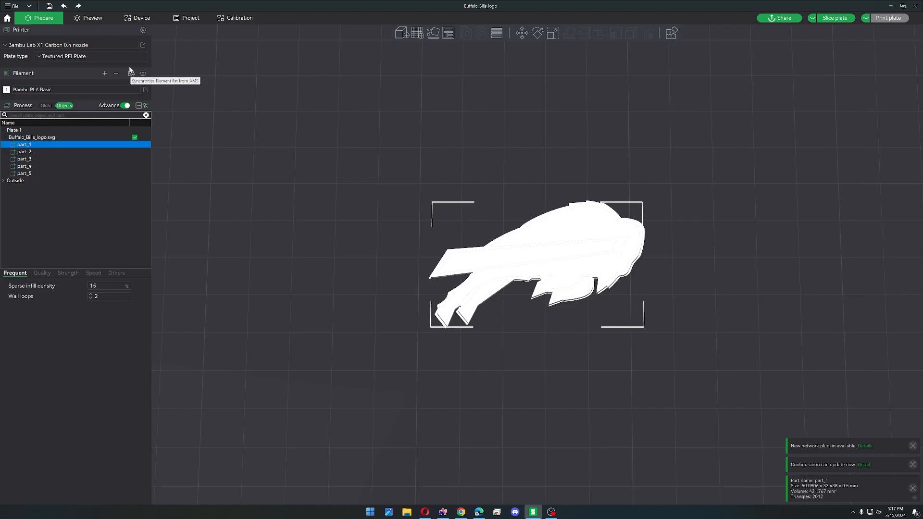
mouse_move(131, 73)
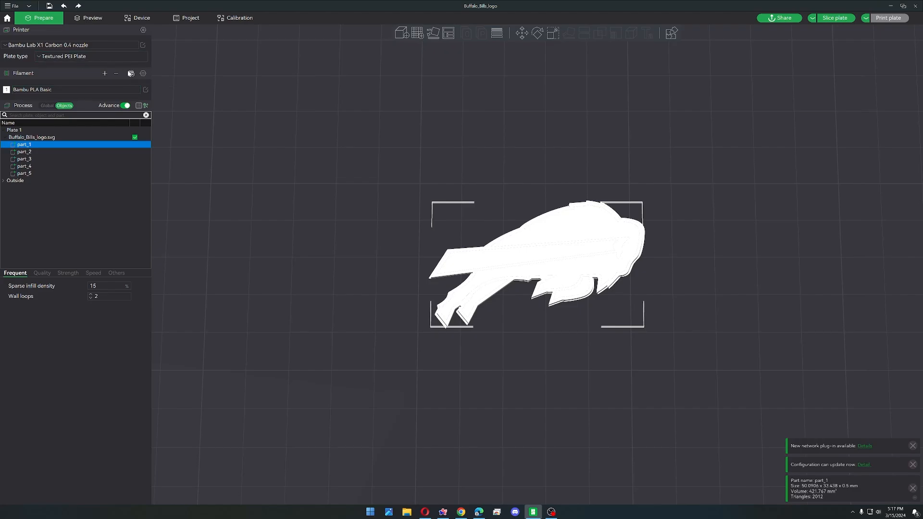
click(131, 73)
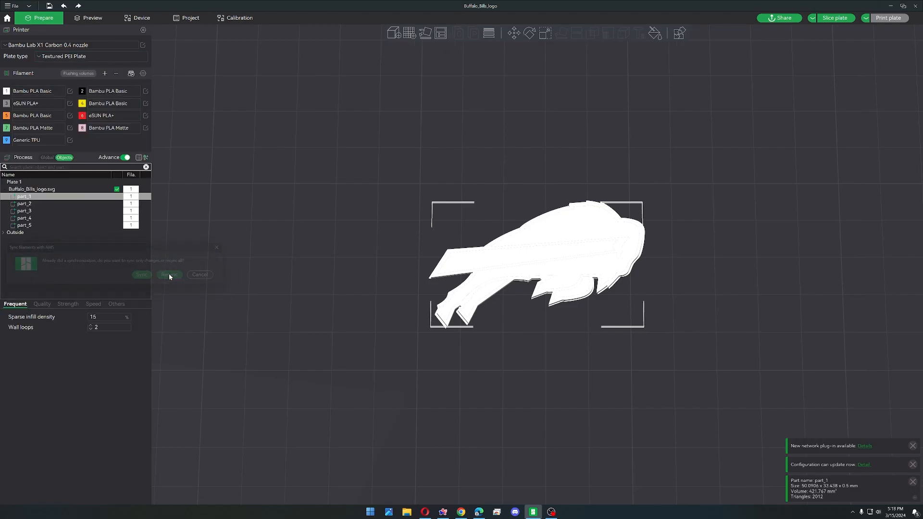
click(169, 275)
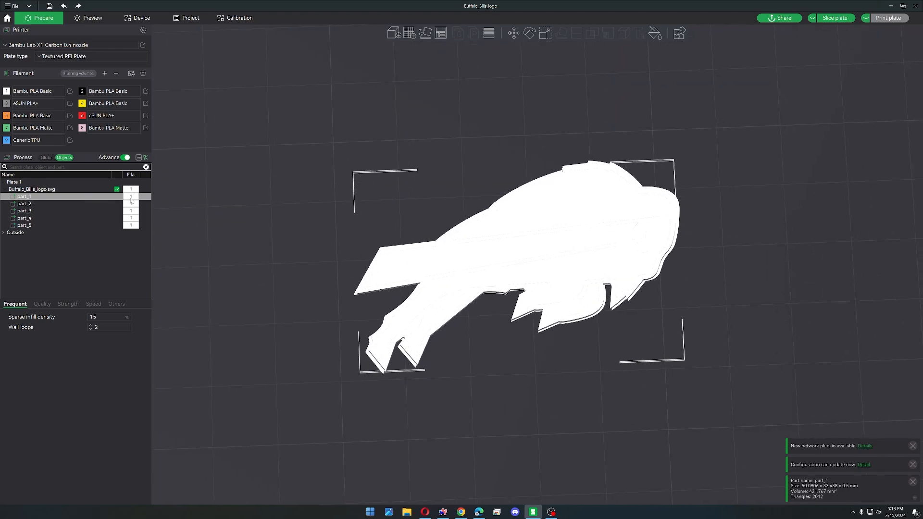
Colour the stripe part red (filament 4) and the remaining logo parts blue
click(24, 204)
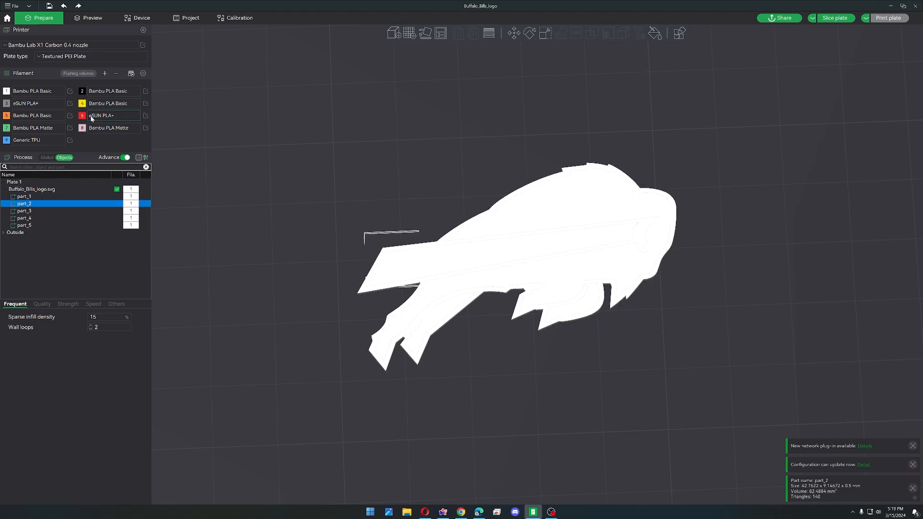
mouse_move(82, 115)
text(6)
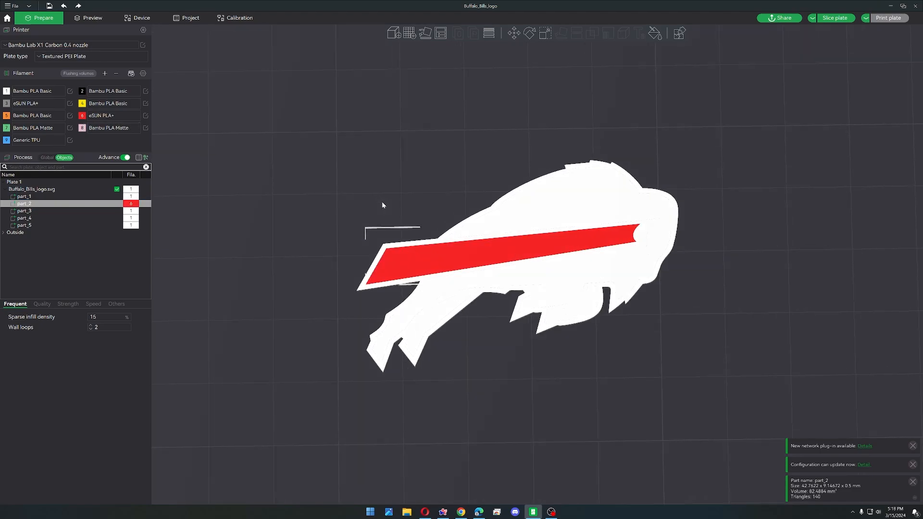
mouse_move(62, 215)
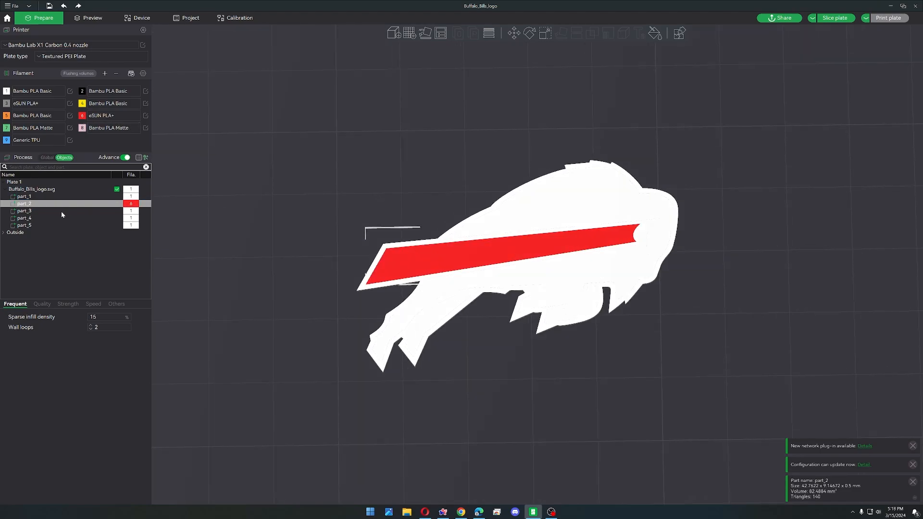
click(23, 210)
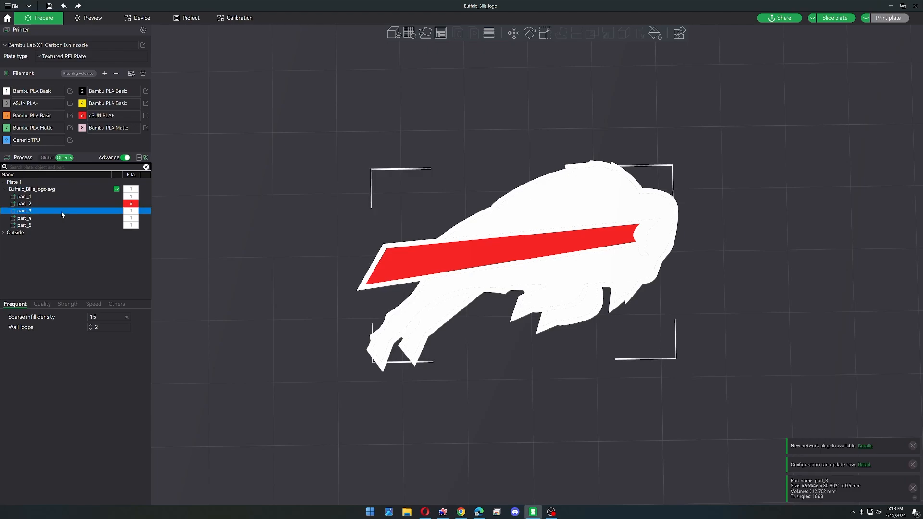
click(23, 218)
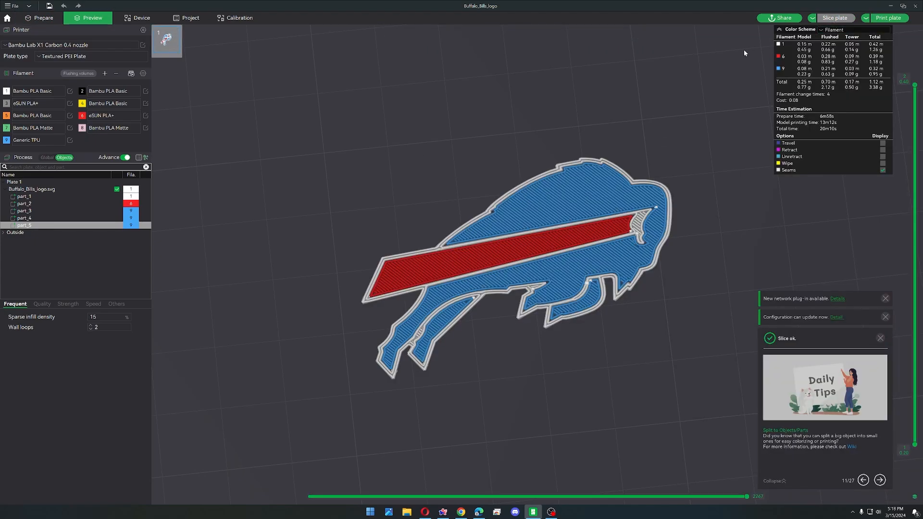
mouse_move(500, 168)
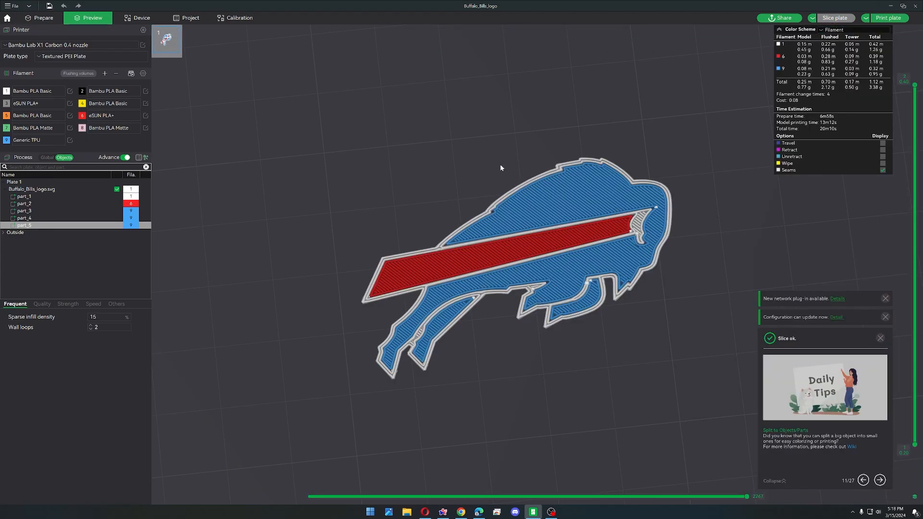
Return to the prepare view showing the white, red and blue logo
click(38, 17)
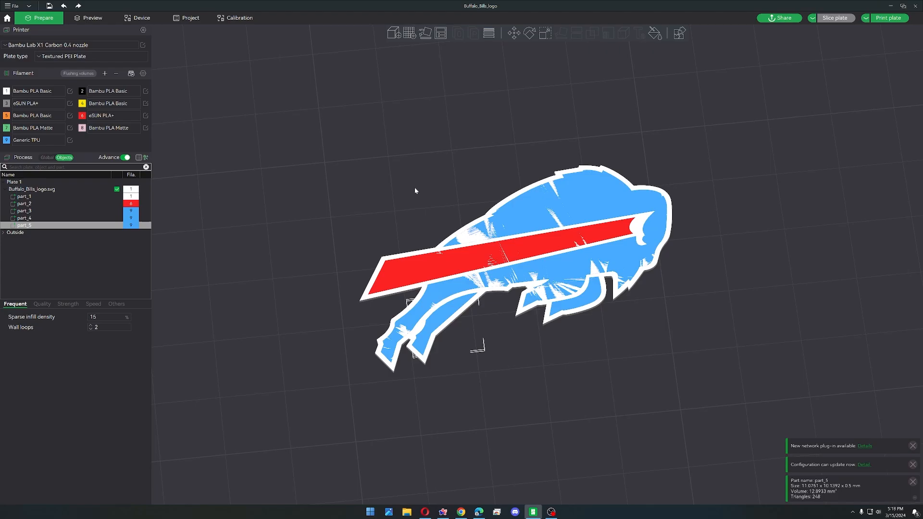
mouse_move(436, 188)
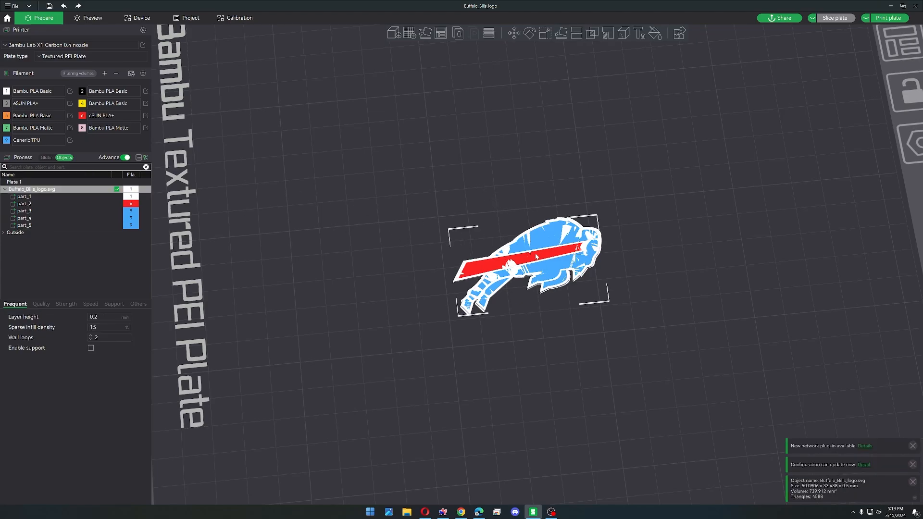
Add a cylinder part scaled non-uniformly to 100×100×1 mm and move it to 0,0,0
right_click(536, 258)
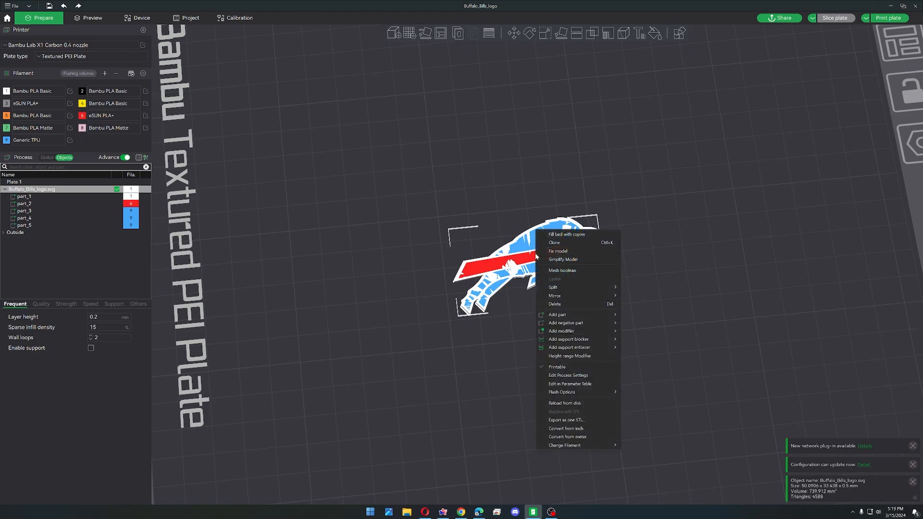
mouse_move(567, 314)
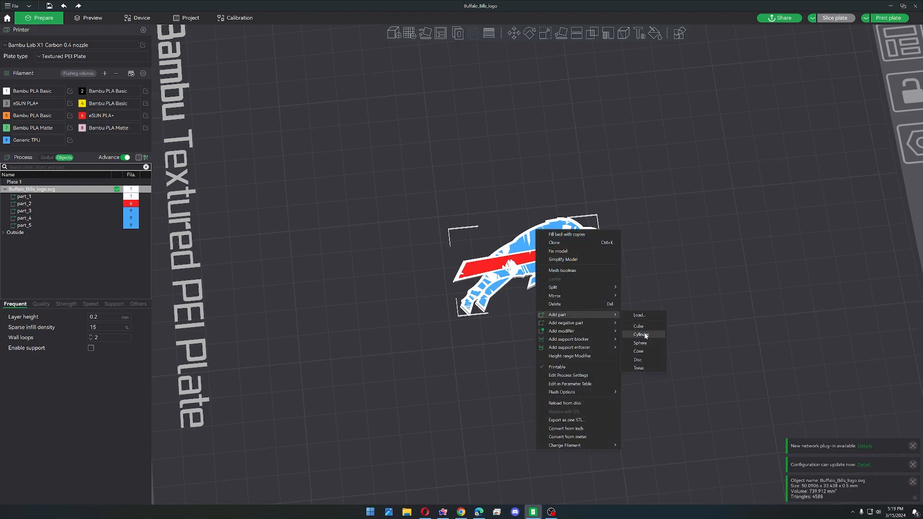
click(641, 335)
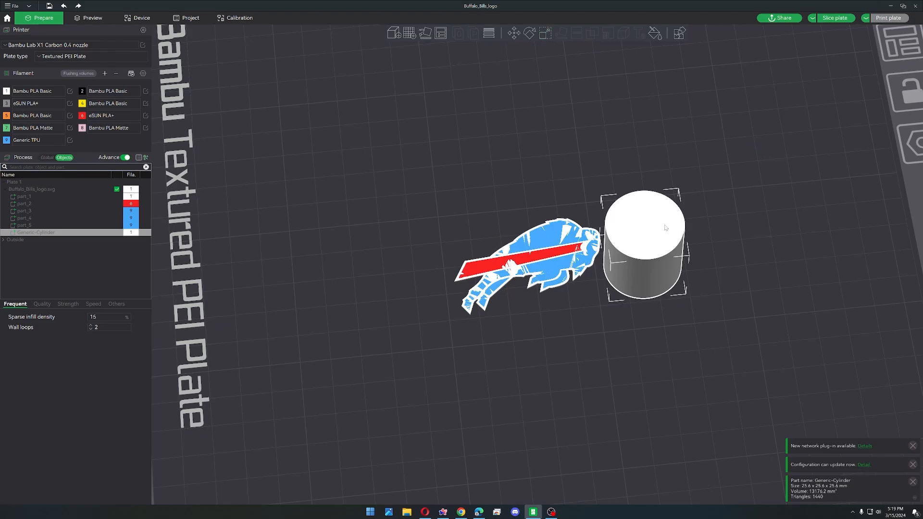
click(544, 32)
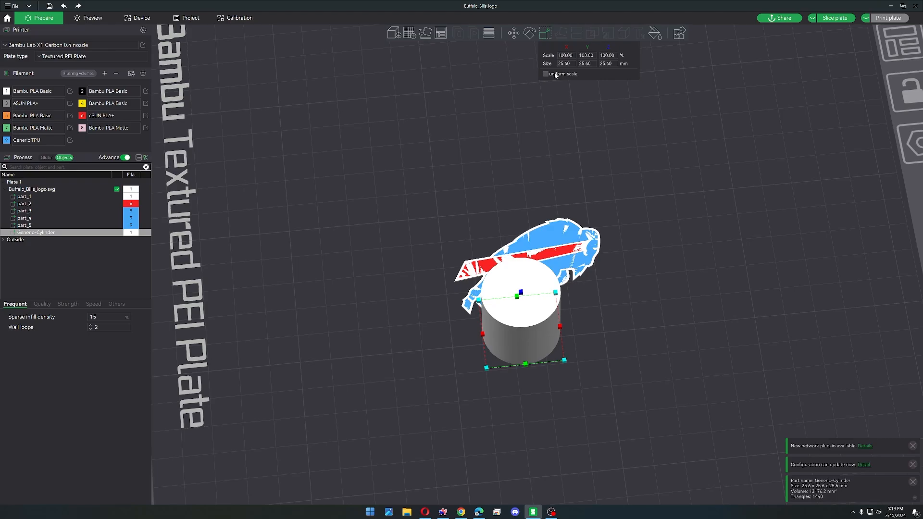
click(565, 63)
text(100)
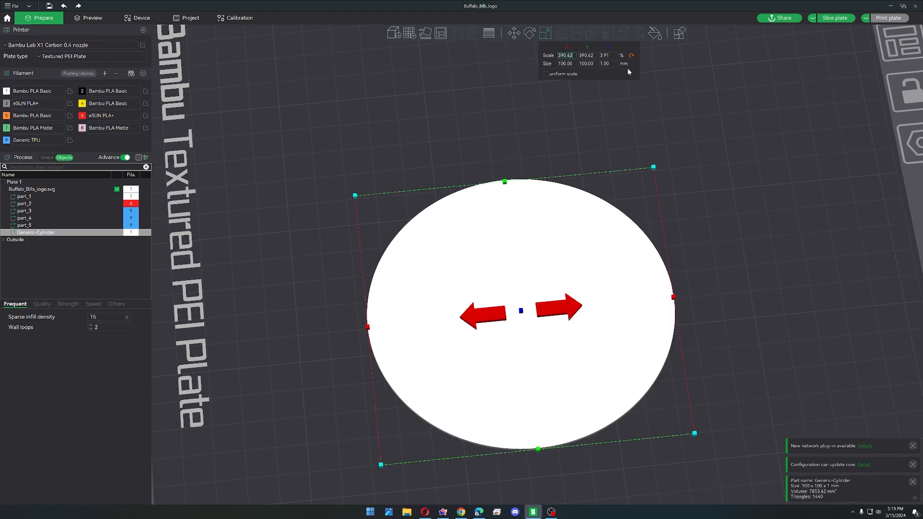
mouse_move(600, 126)
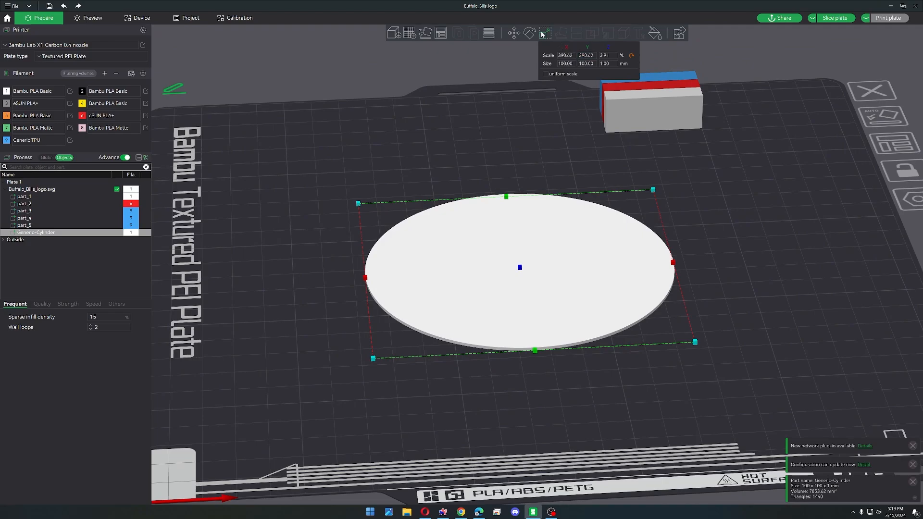
click(513, 31)
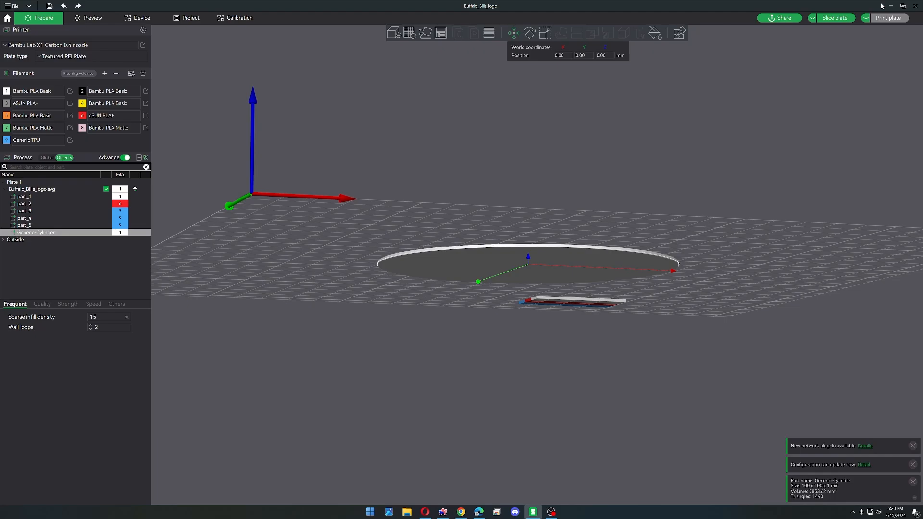
Move Generic-Cylinder first in the part order and slice to preview the logo atop the disc
click(92, 17)
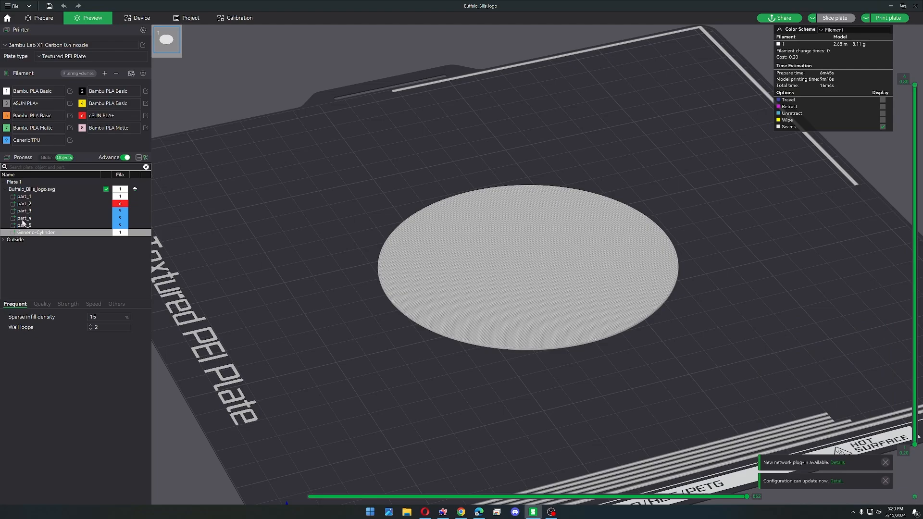
click(36, 231)
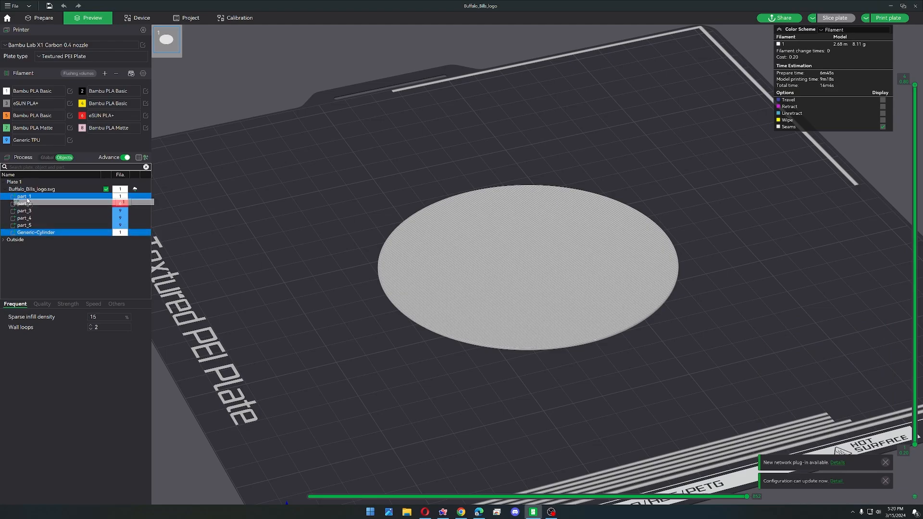
click(834, 17)
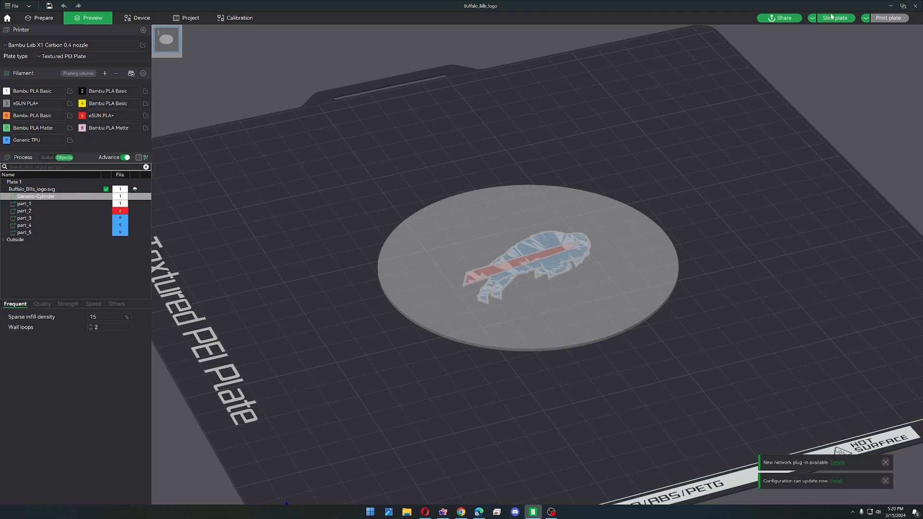
click(832, 17)
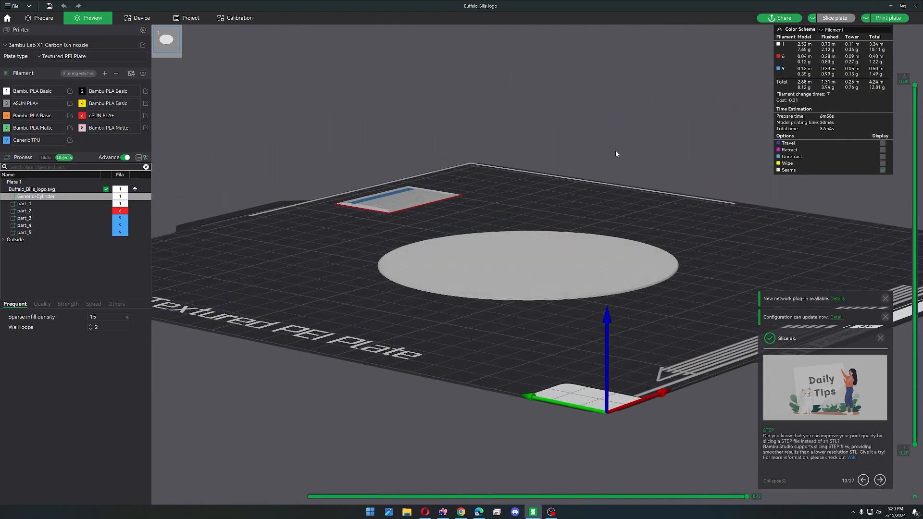
click(39, 17)
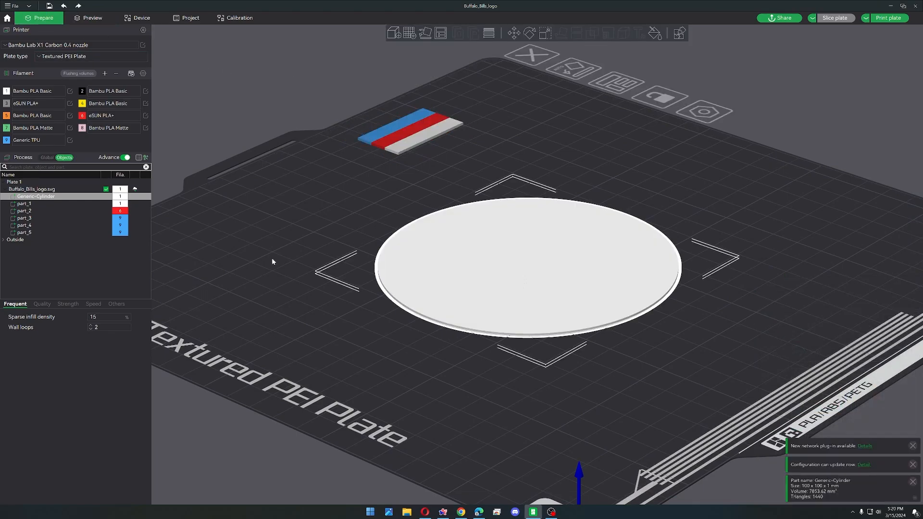
Select all five logo parts and adjust them, leaving a new full-height cylinder beside the logo
click(23, 204)
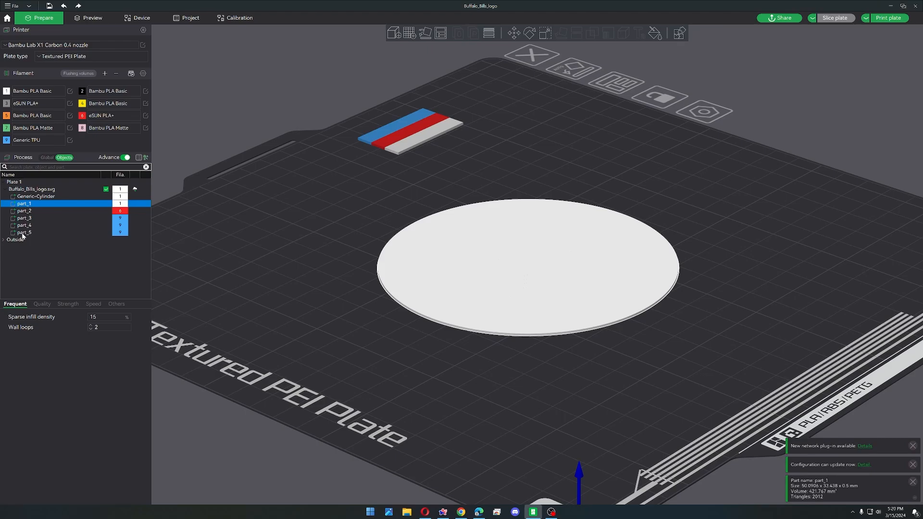
click(24, 231)
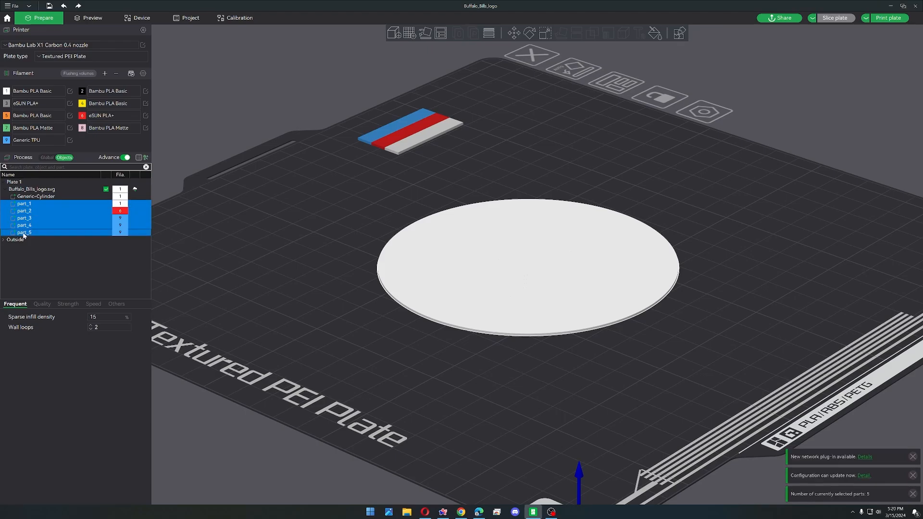
click(529, 32)
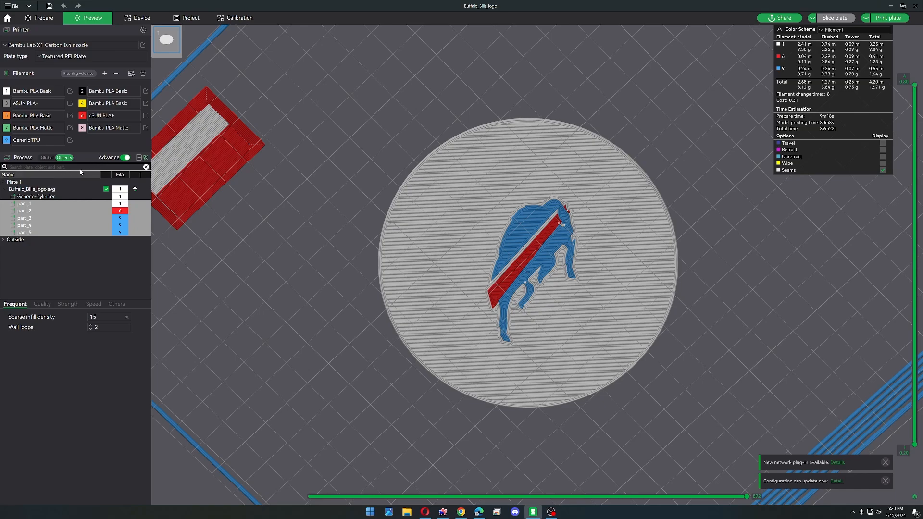
click(38, 18)
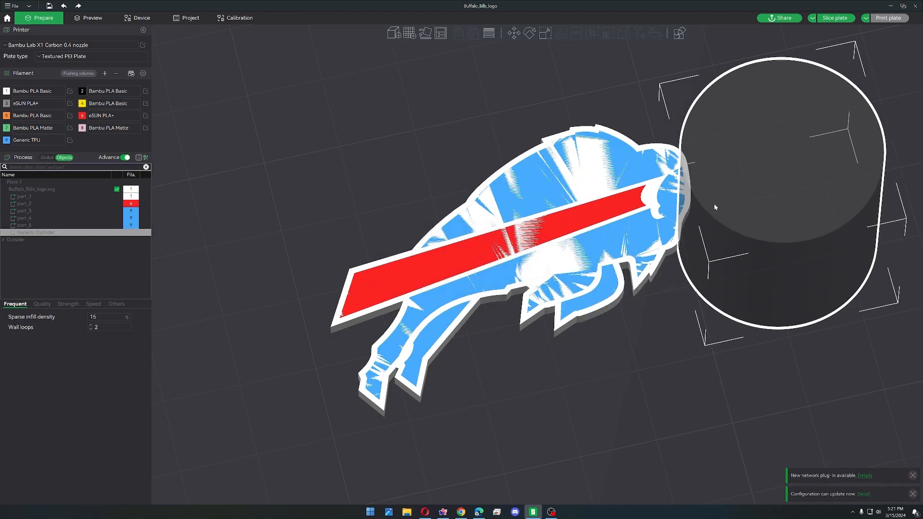
Drag the shrunken disc off the head to the bison's rear tip and reslice the plate
drag(766, 206, 530, 253)
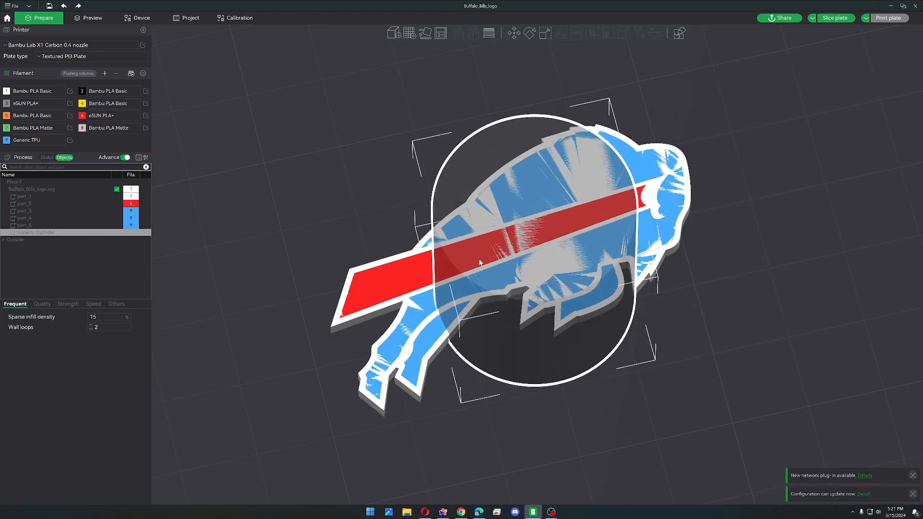
drag(480, 261, 449, 233)
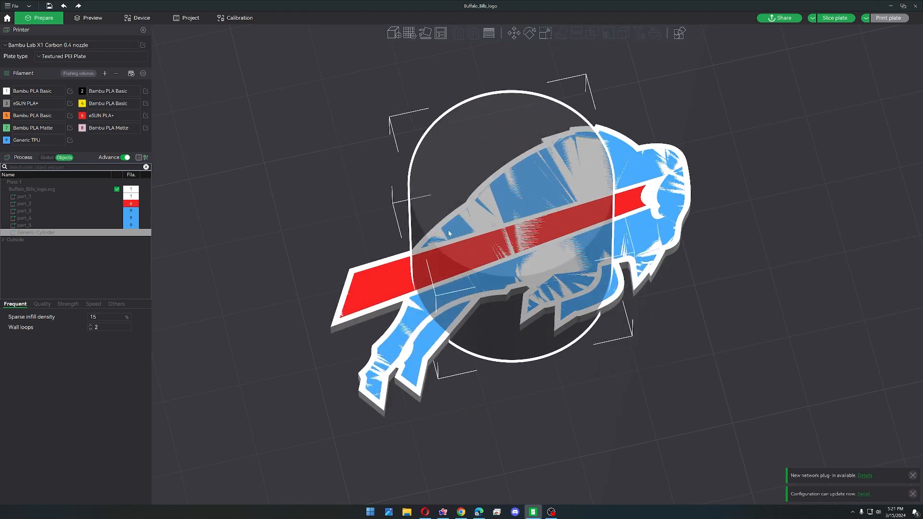
mouse_move(454, 272)
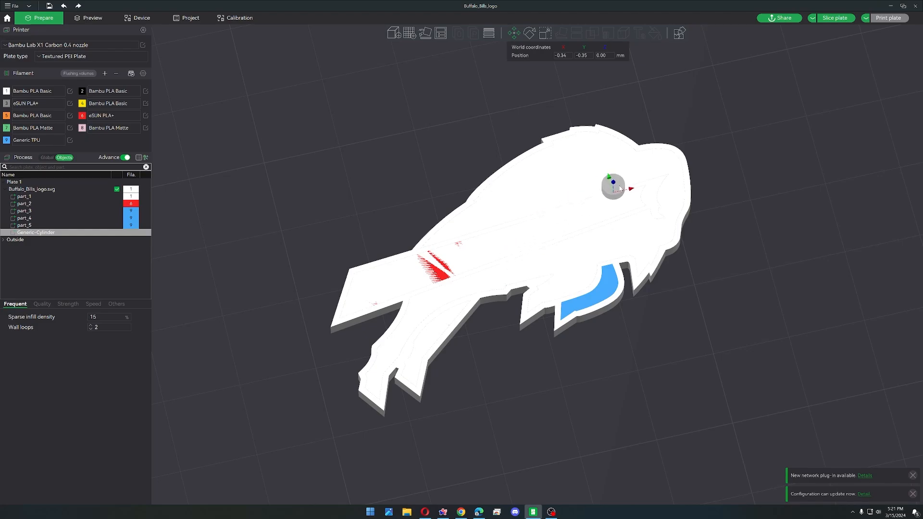
drag(613, 188, 372, 279)
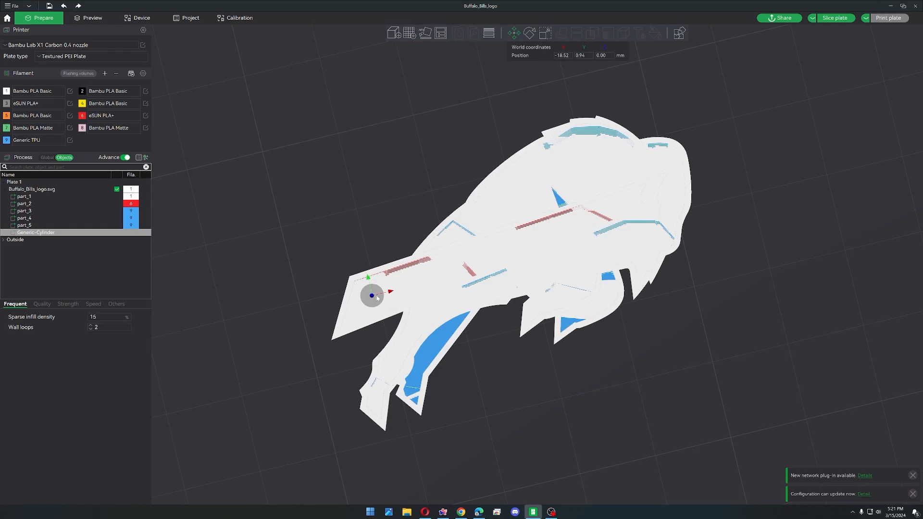
click(92, 17)
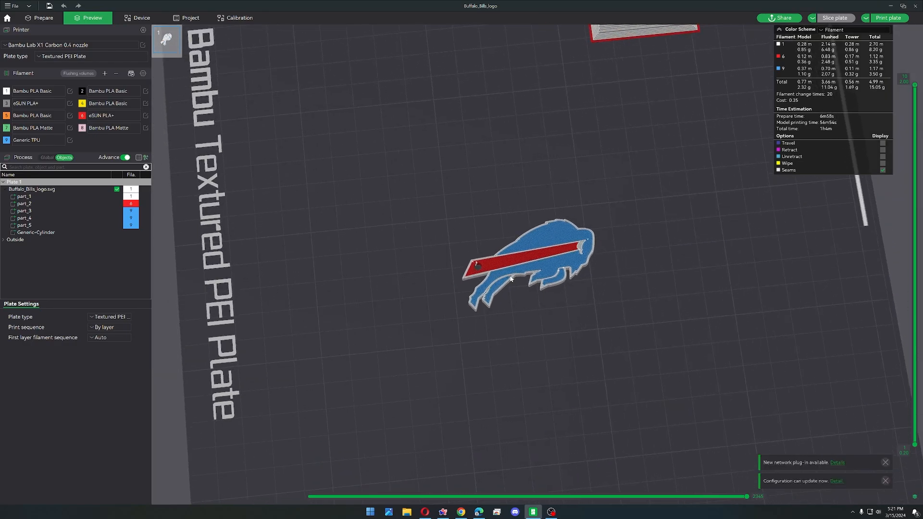
mouse_move(514, 275)
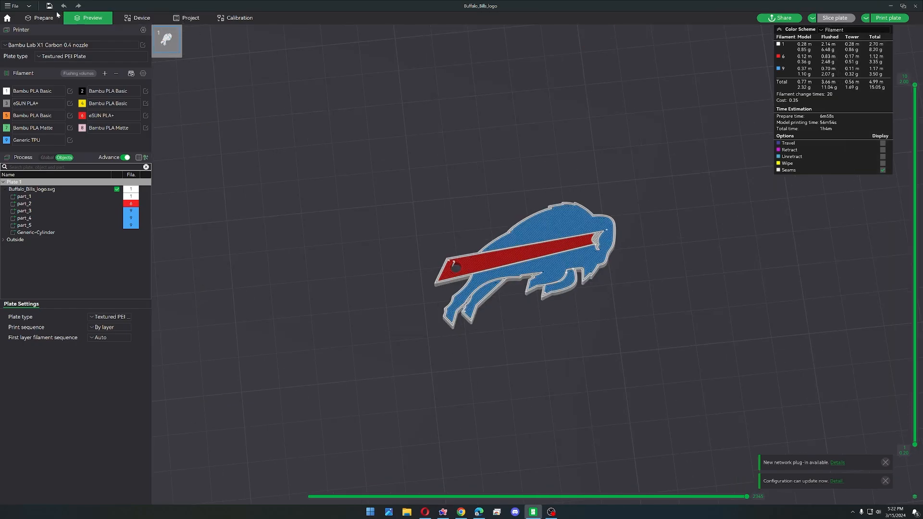
Switch from the sliced preview to the browser tab with the Buffalo Bills logo SVG page
click(42, 18)
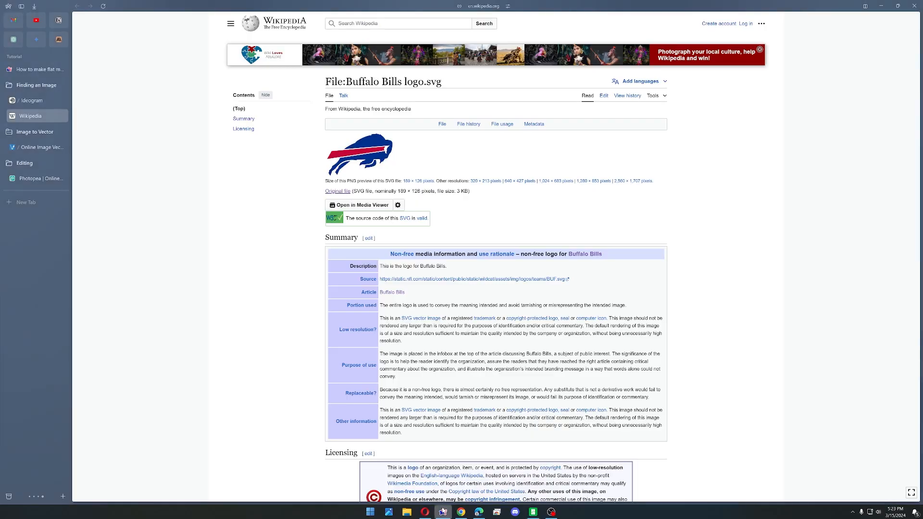
mouse_move(34, 115)
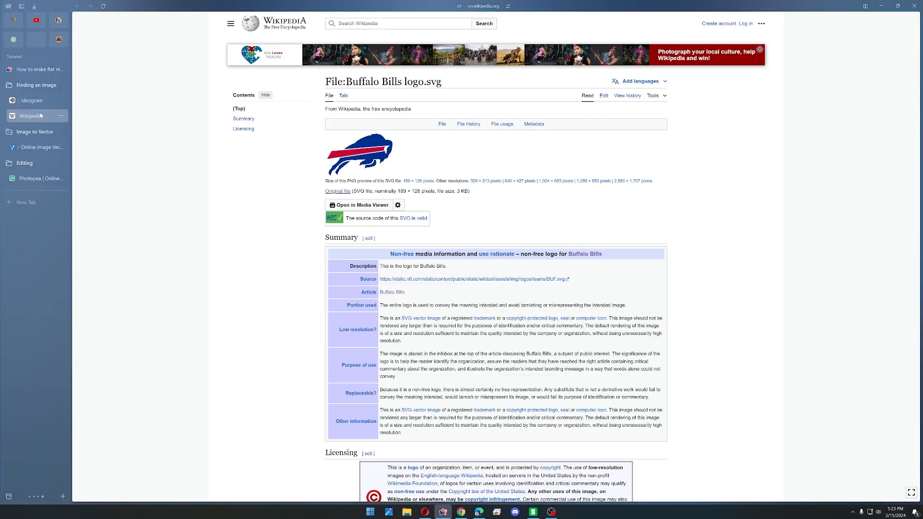
Attempt to import the cat SVG into the slicer and dismiss the parse-error message
click(37, 148)
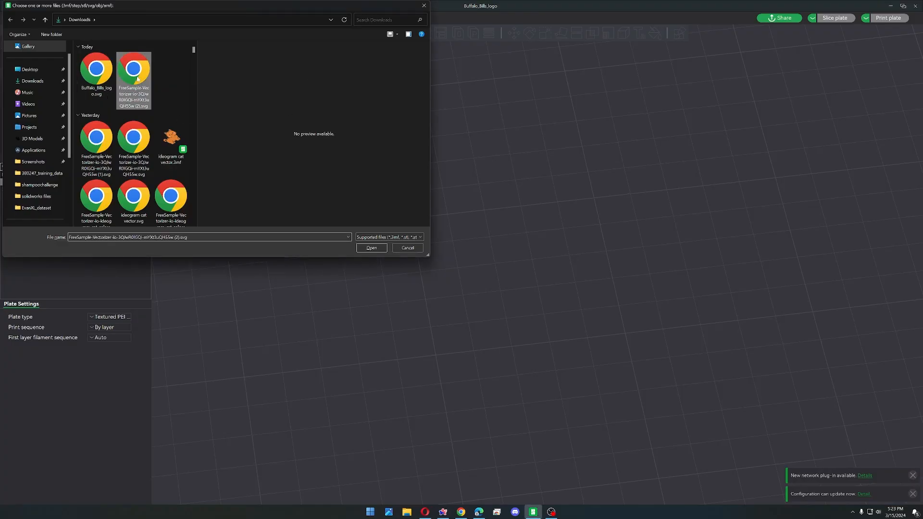
click(371, 248)
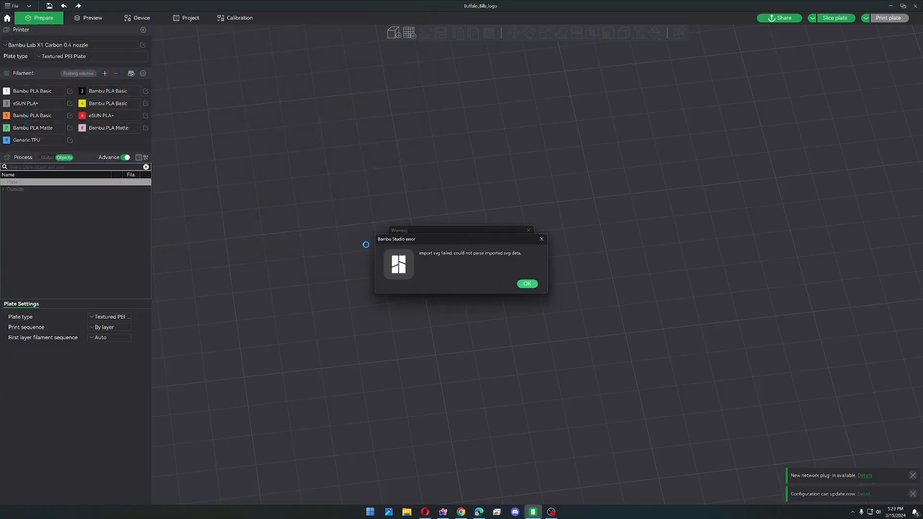
click(527, 284)
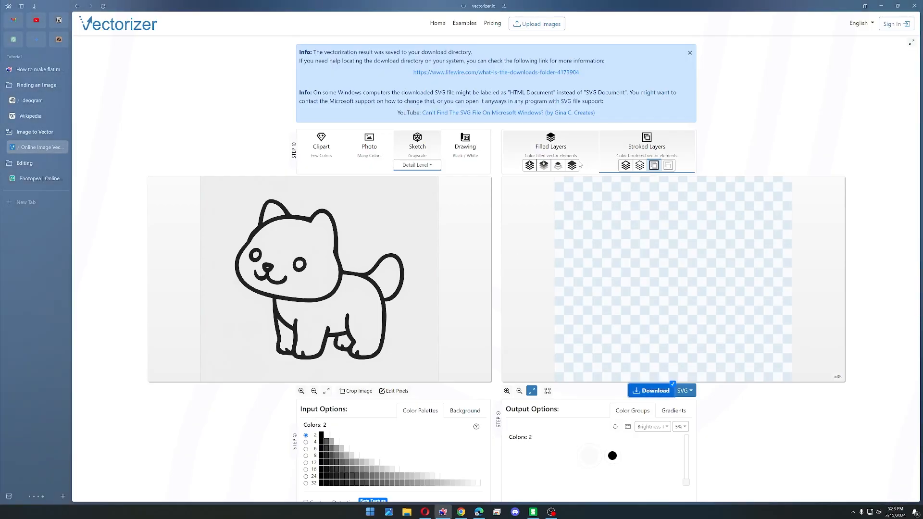
mouse_move(529, 165)
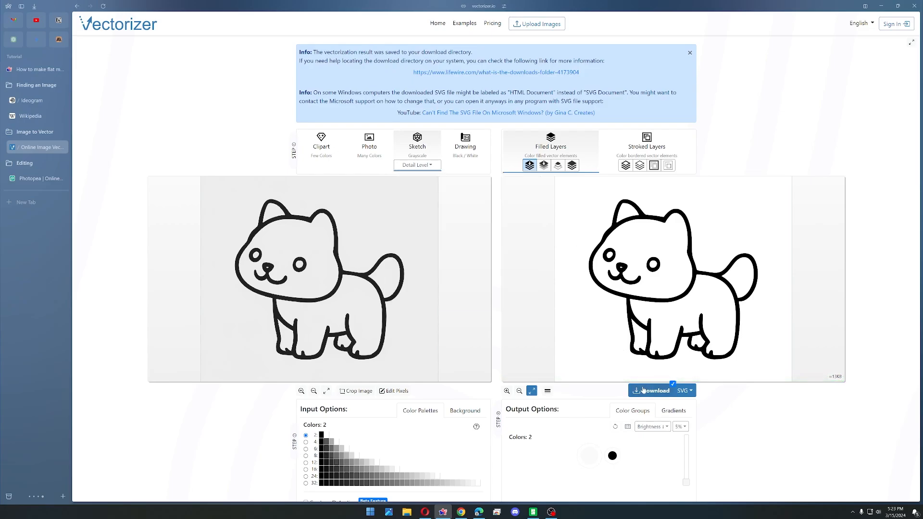
Download the cat vector again as a Filled Layers SVG and retry the import
click(533, 511)
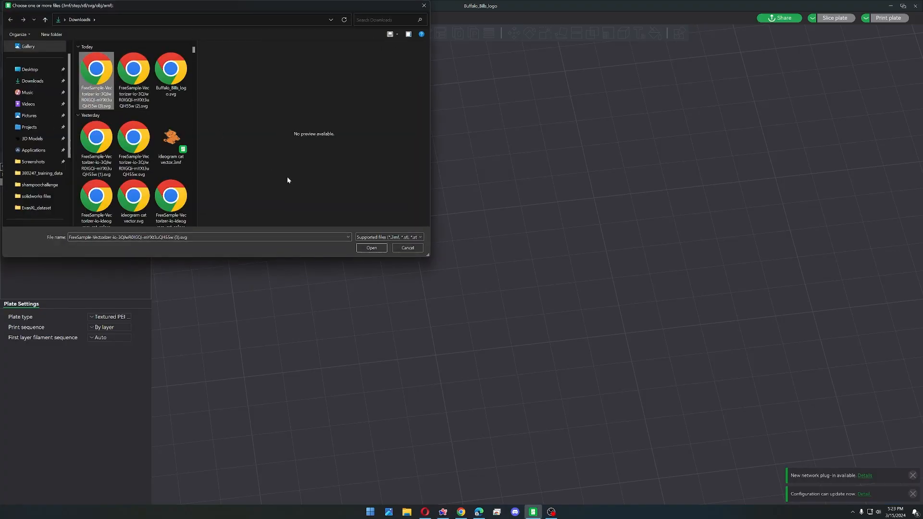
click(371, 248)
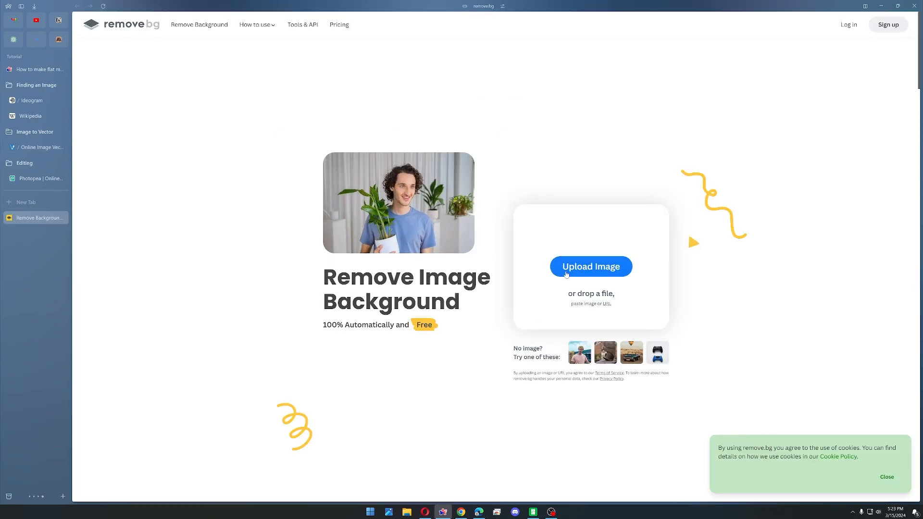
Upload the cat PNG to remove.bg and zoom into the cut-out to check its edges
click(591, 267)
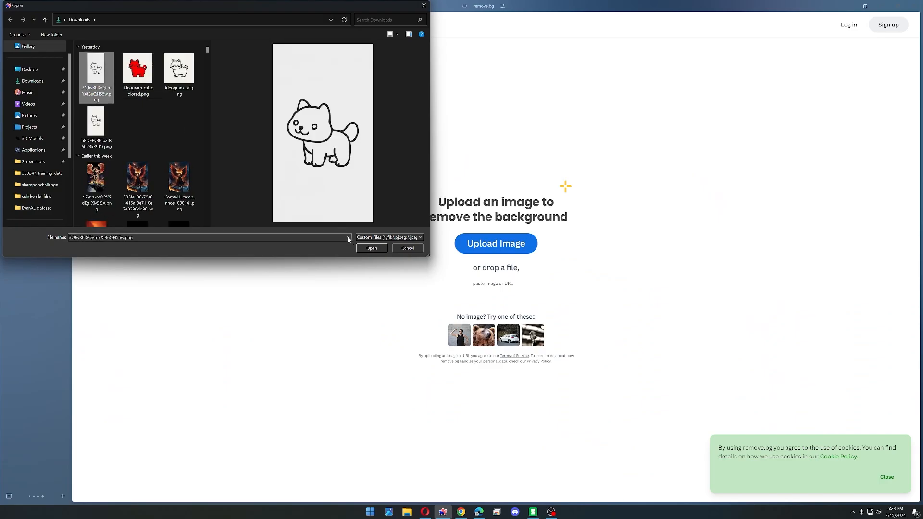
click(371, 249)
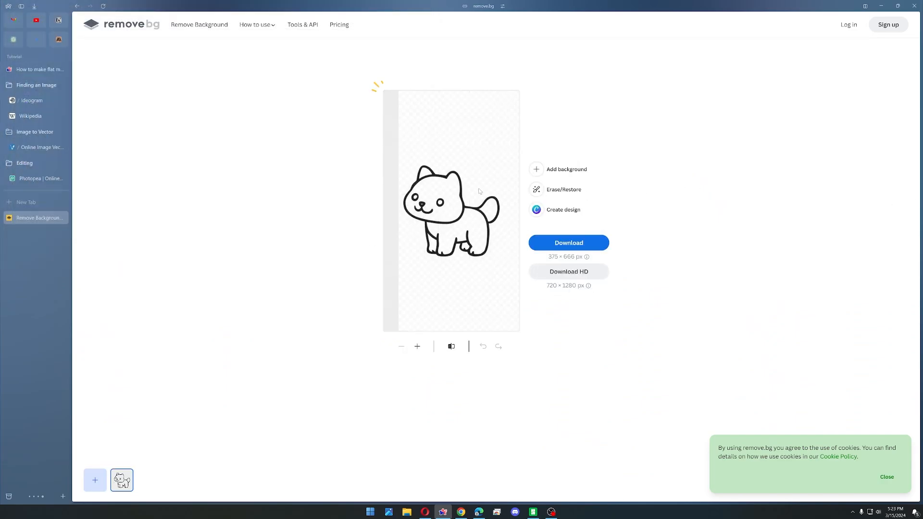
click(417, 346)
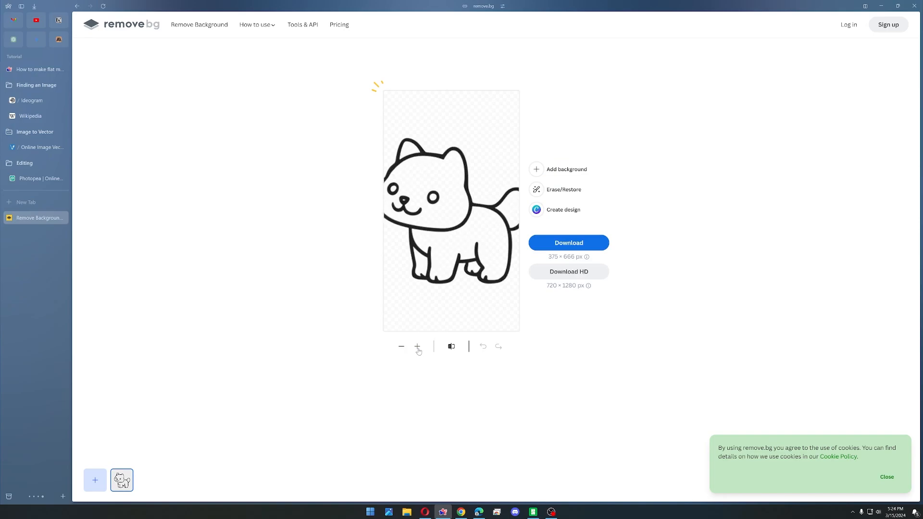
click(418, 346)
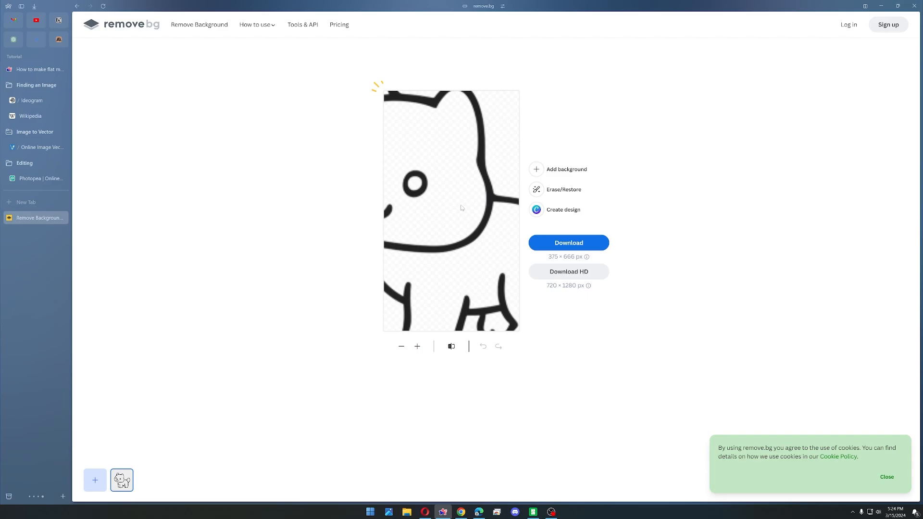
mouse_move(63, 205)
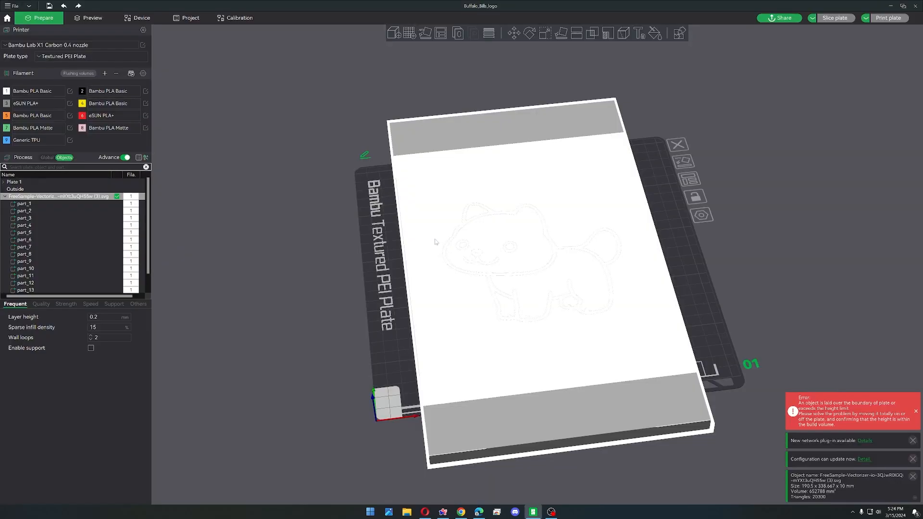
Select the background sheet part_1 in the object list so it can be deleted
click(24, 204)
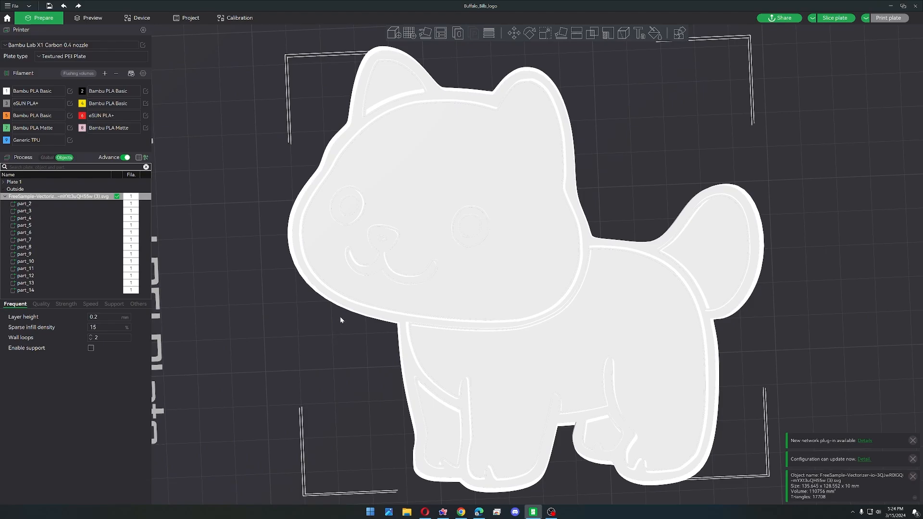
mouse_move(334, 337)
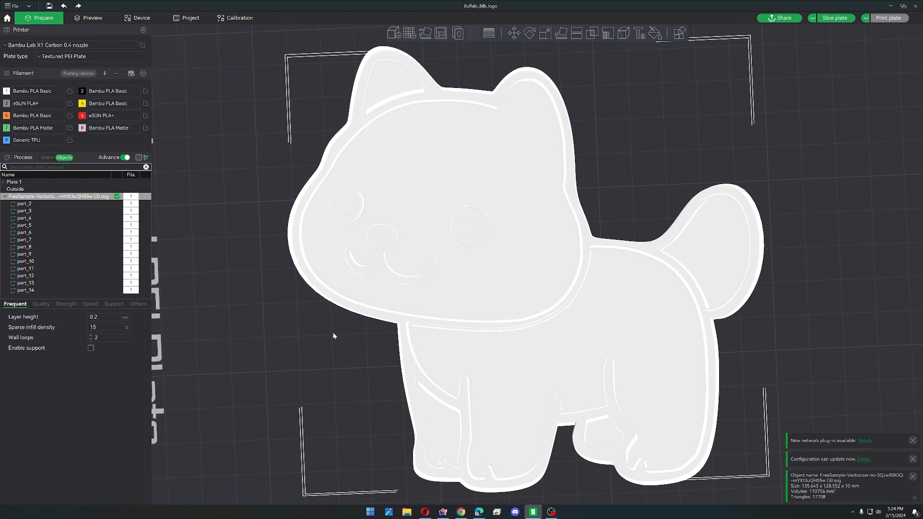
mouse_move(333, 327)
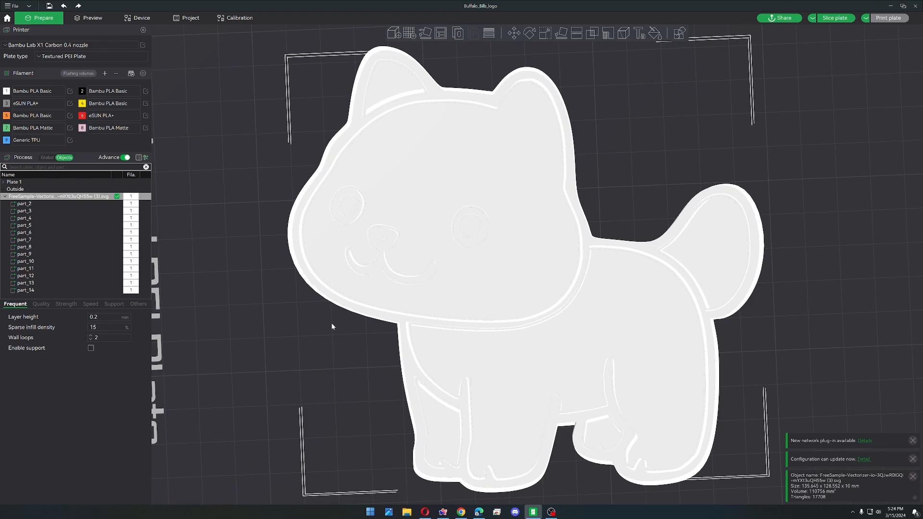
Assign black filament 2 to each cat body part, including the mouth, leaving outlines white
click(25, 204)
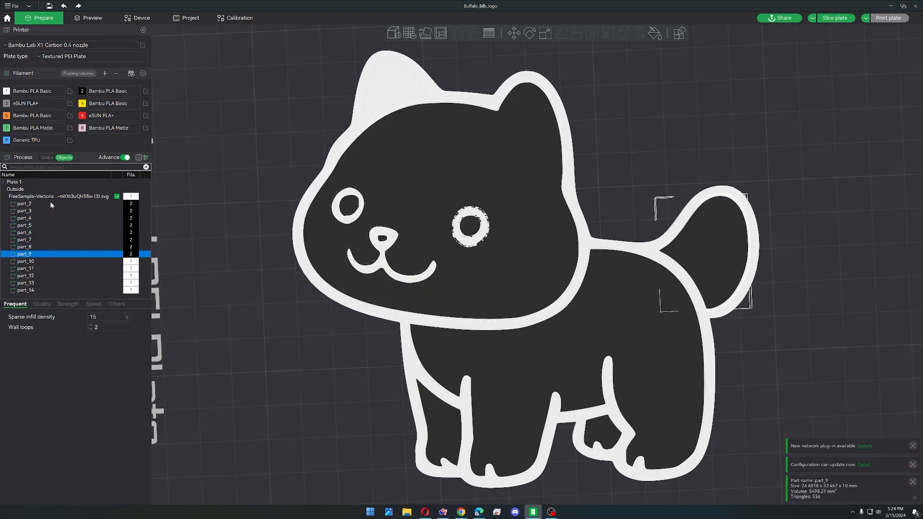
click(25, 262)
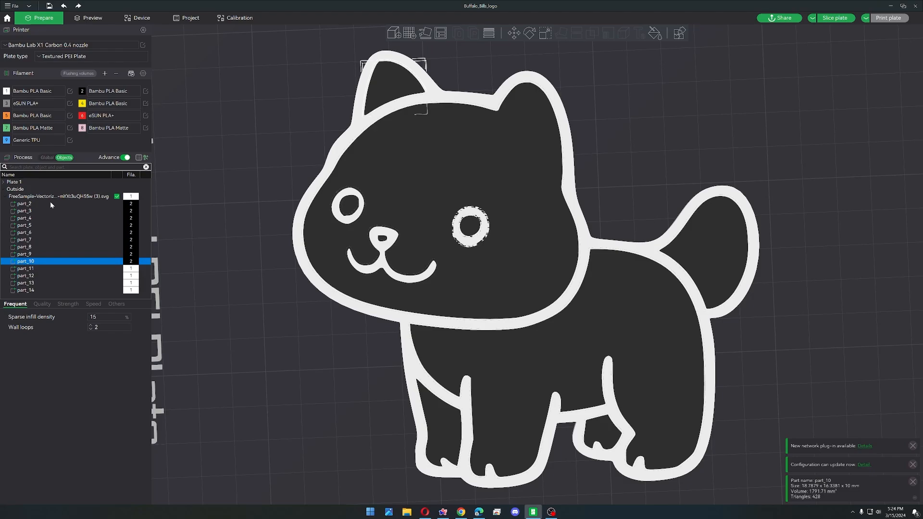
mouse_move(67, 265)
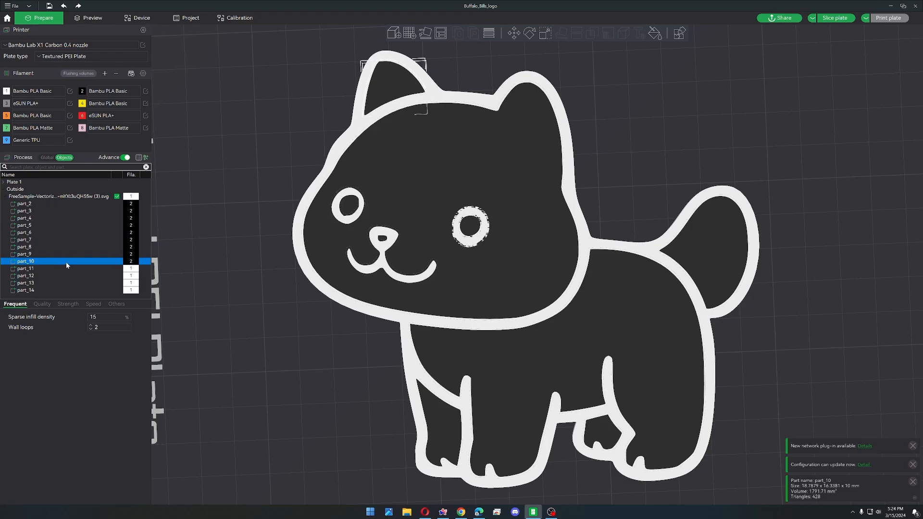
click(26, 275)
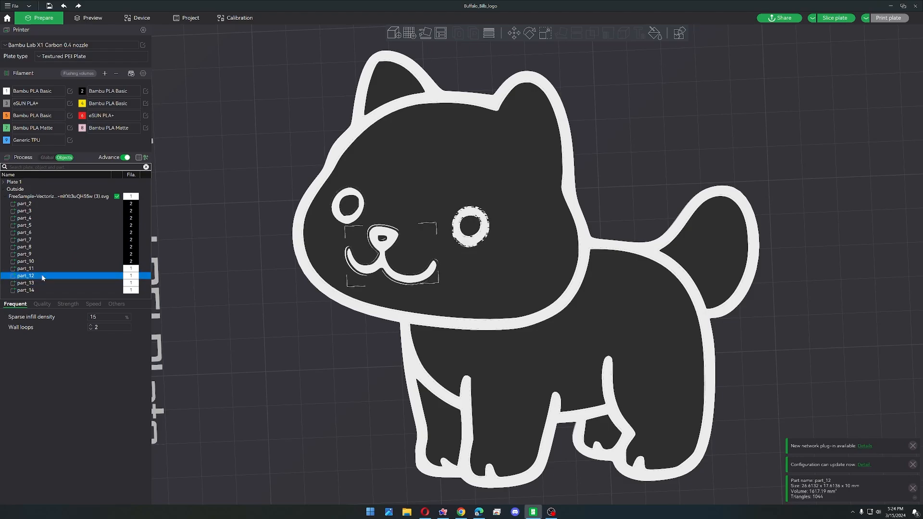
click(25, 268)
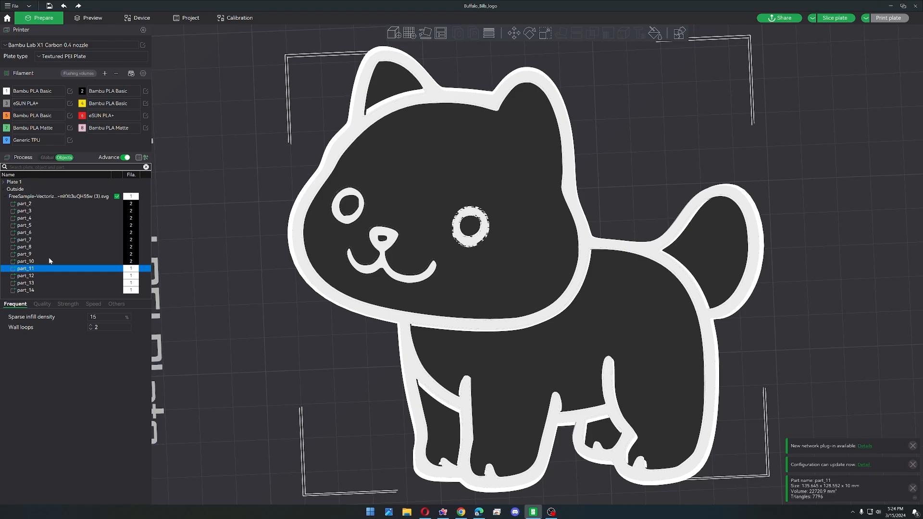
mouse_move(90, 246)
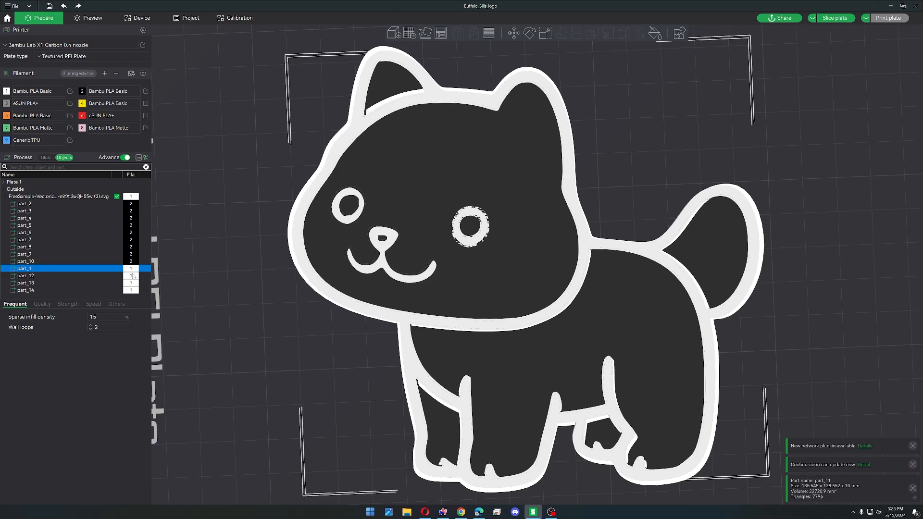
click(24, 275)
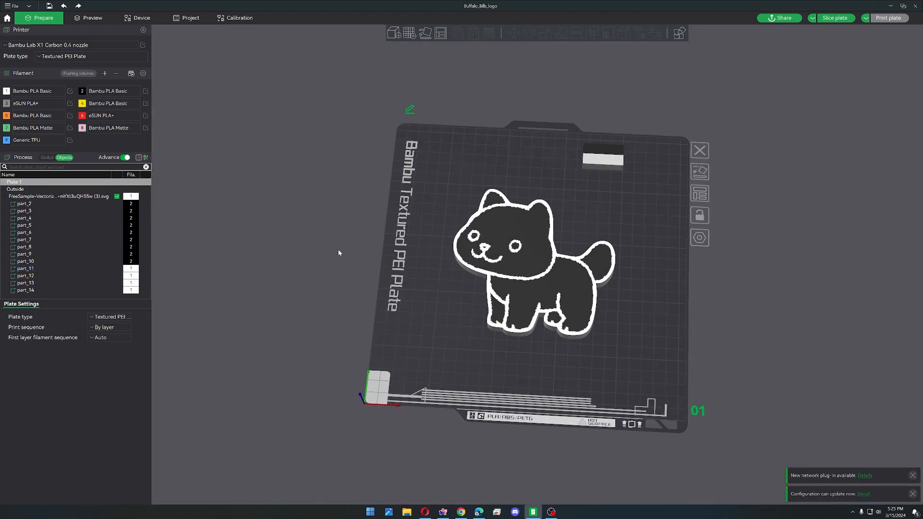
mouse_move(334, 248)
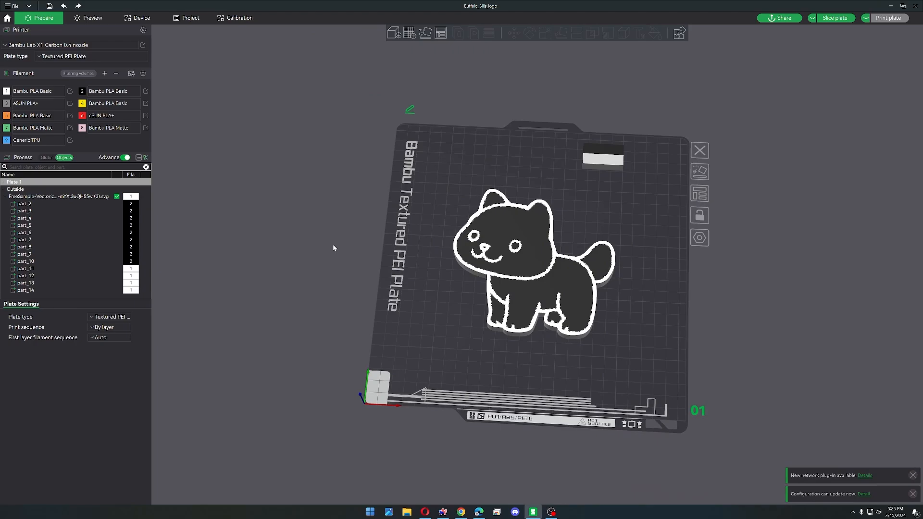
Slice the two-colour cat plate for printing
click(92, 17)
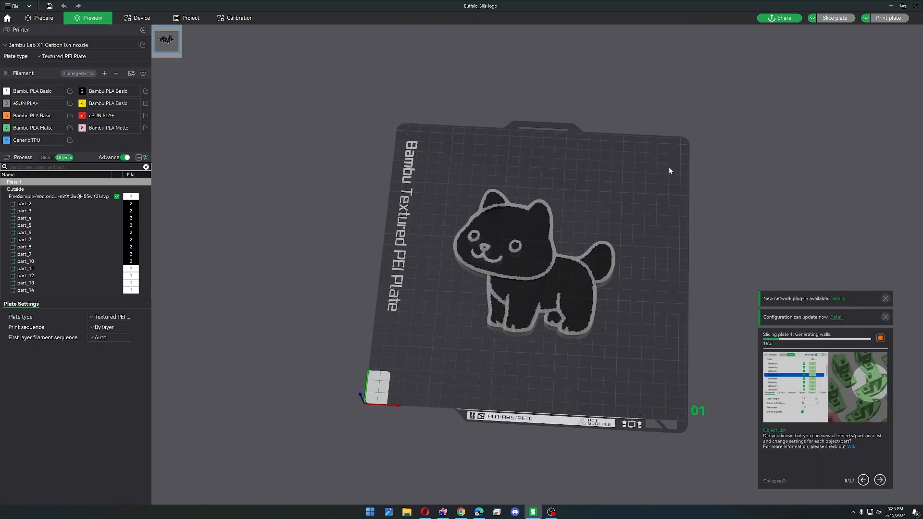
mouse_move(591, 229)
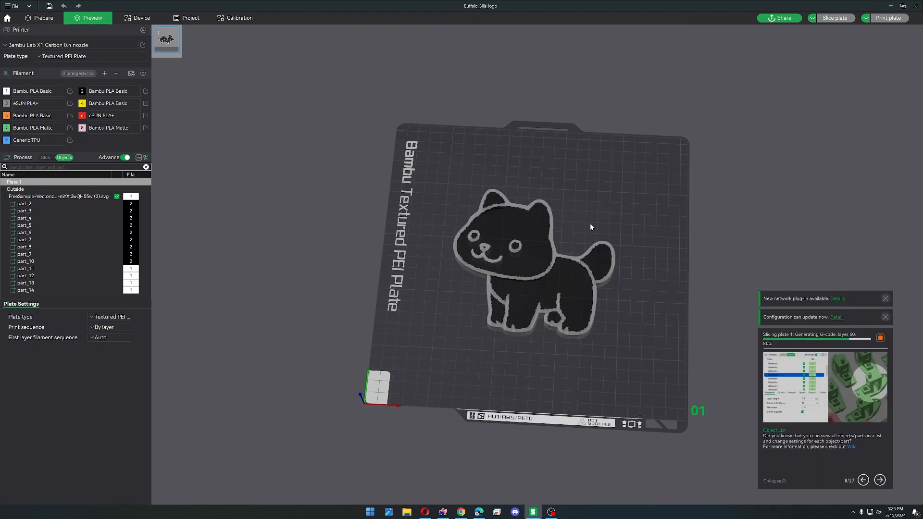